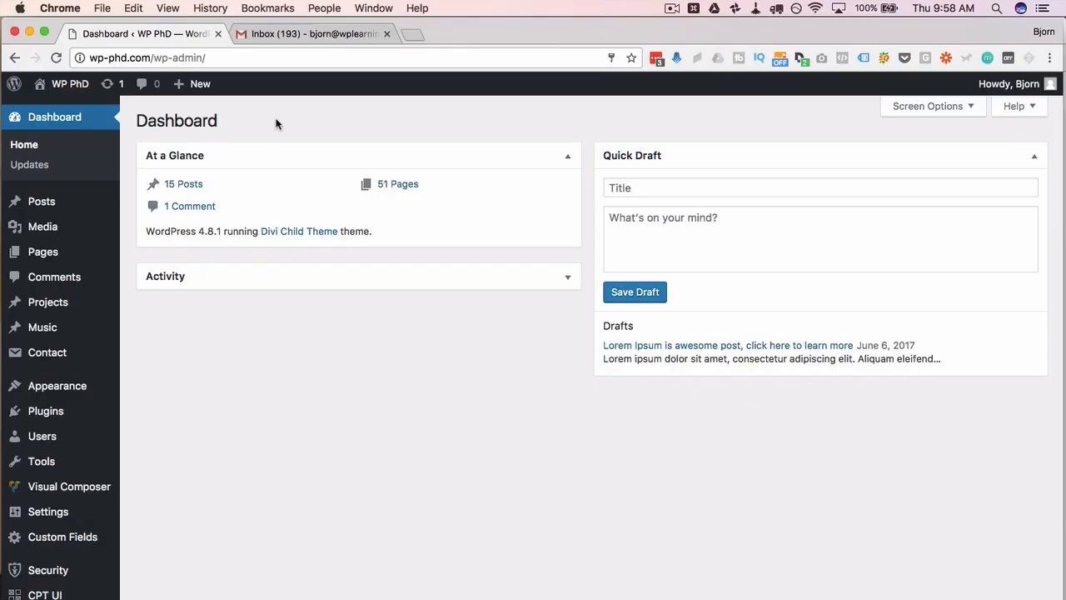
mouse_move(177, 413)
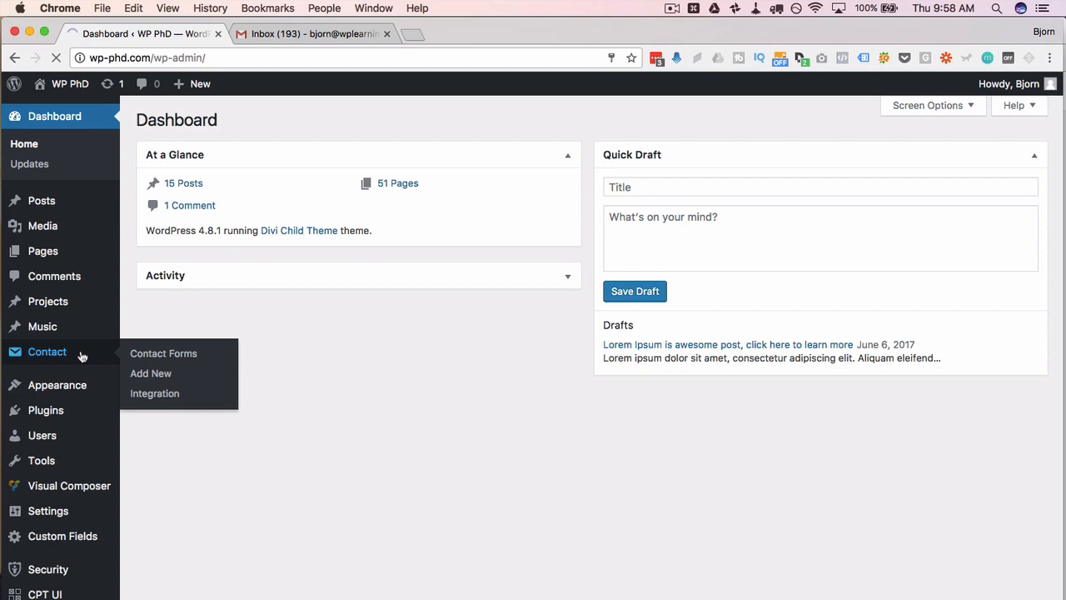
- Bring up the Contact Forms list showing the three existing forms and their shortcodes
click(163, 353)
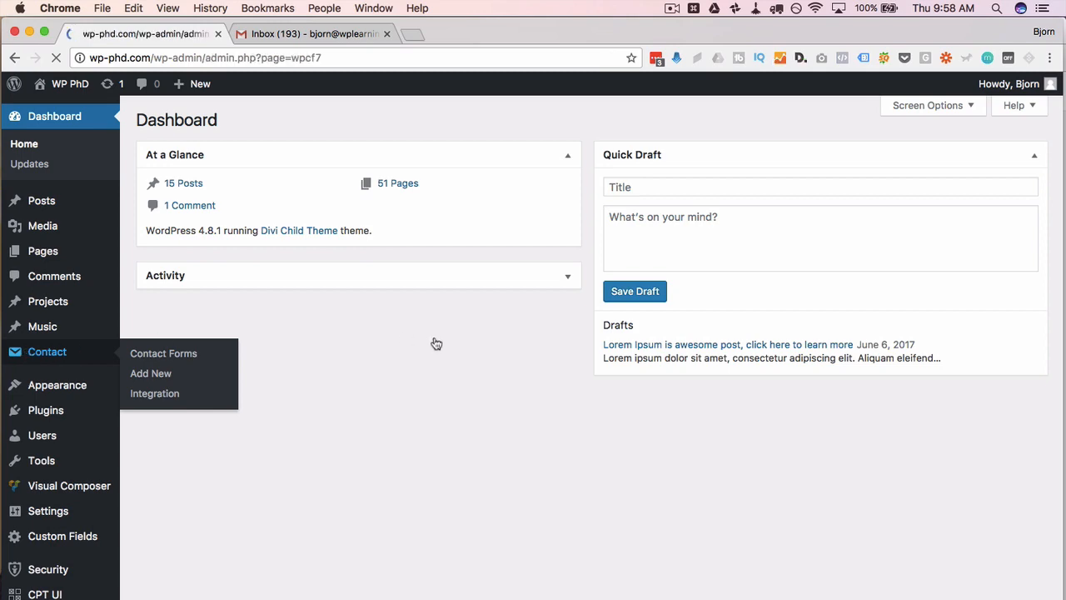
click(163, 353)
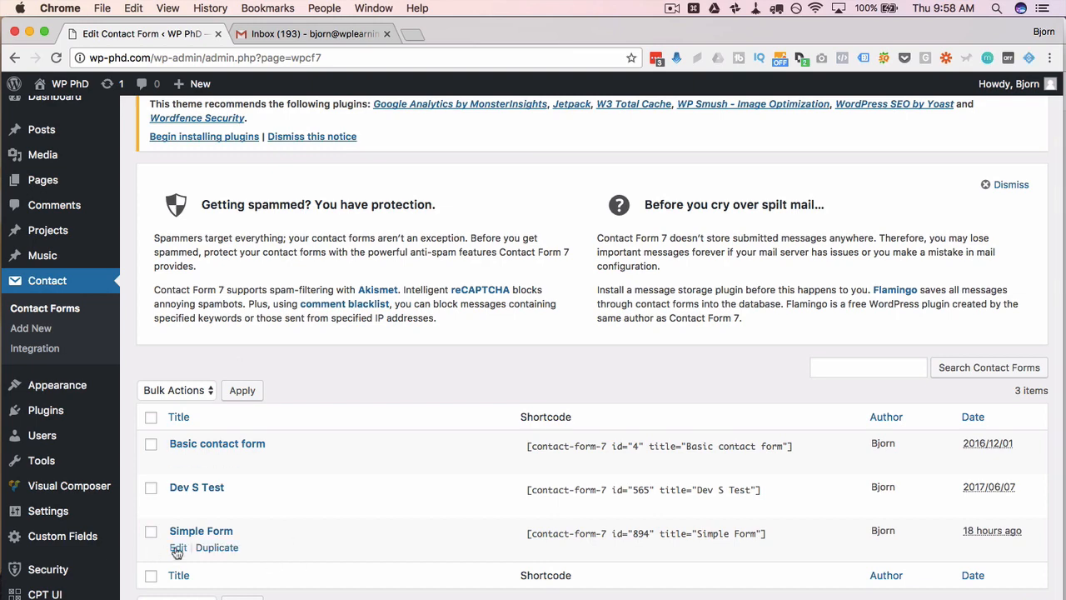
- Edit Simple Form and add a <label> 'Please upload a profile picture' after Your Message
click(176, 546)
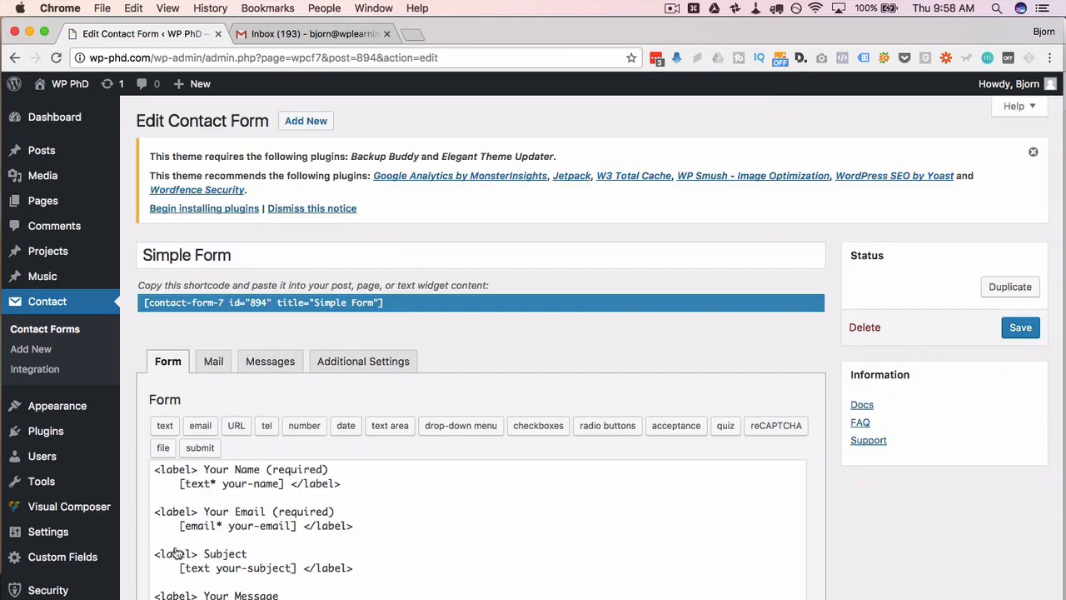
scroll(down, 3)
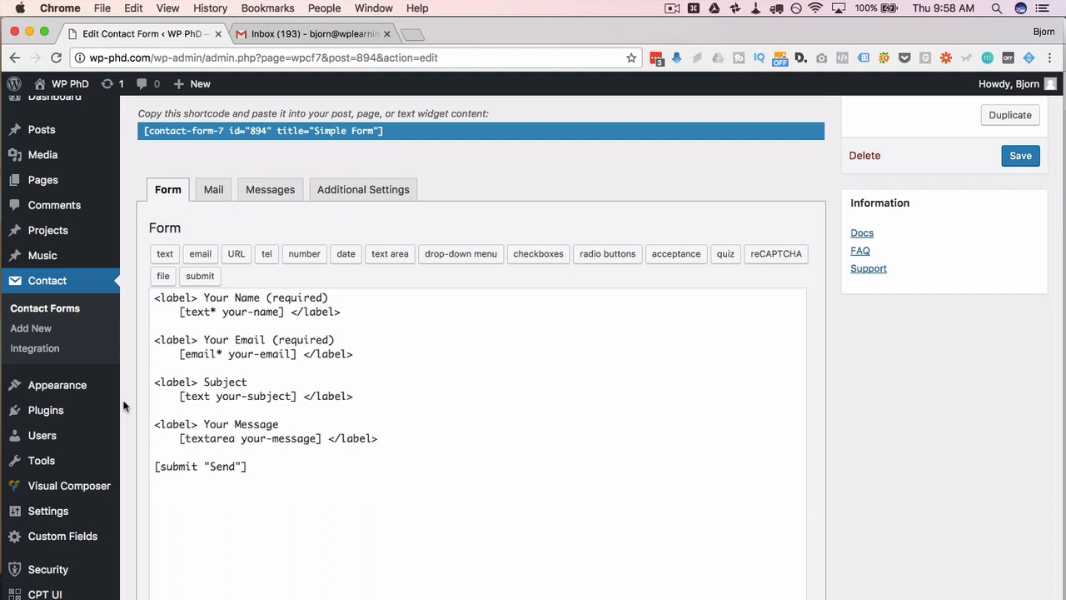
click(380, 438)
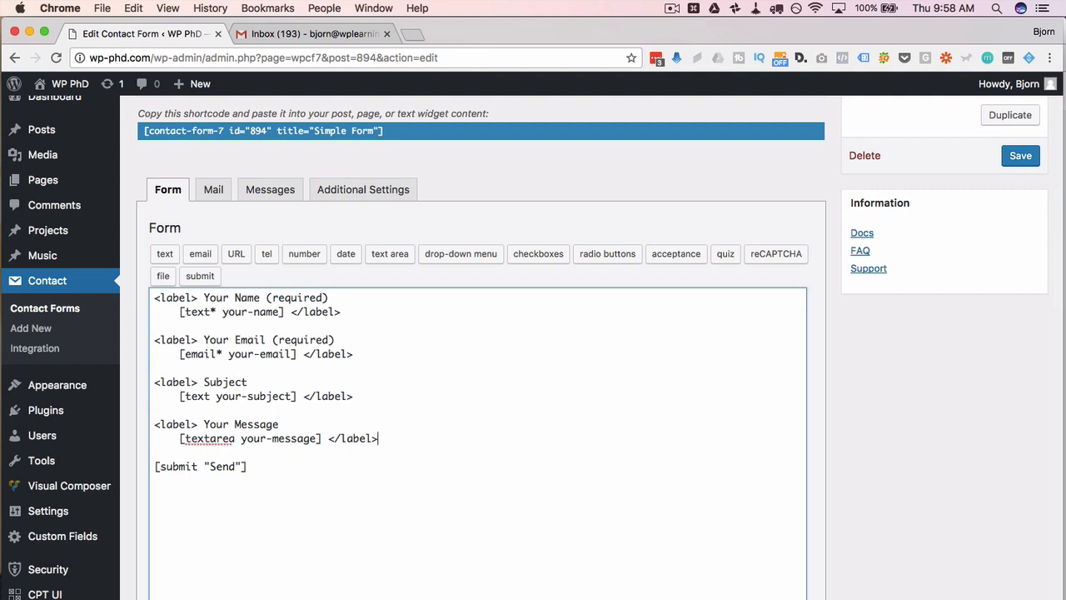
text(<label> Your Message)
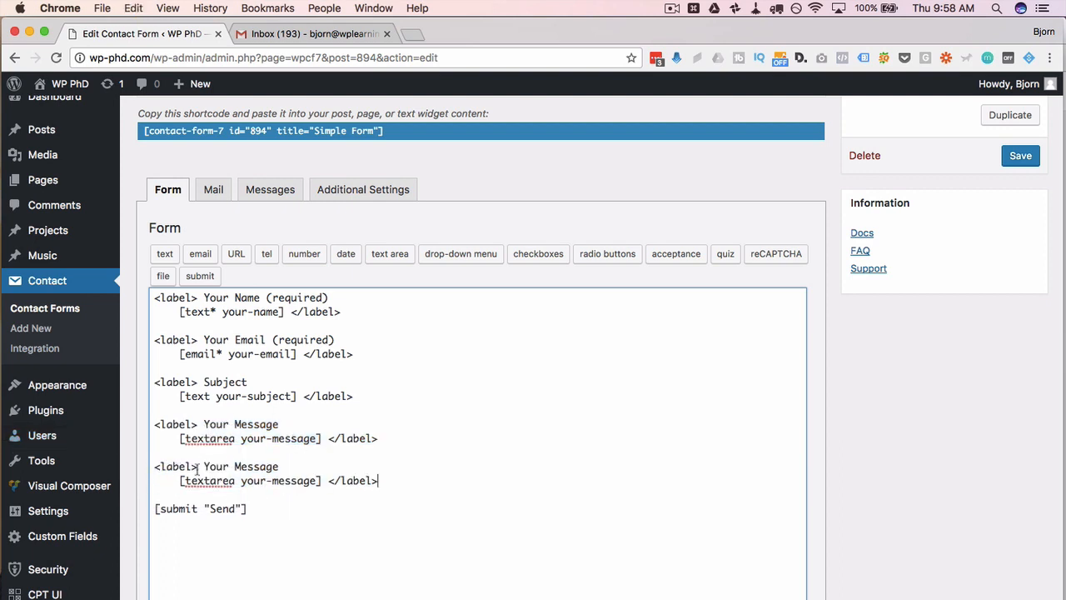
text(Please)
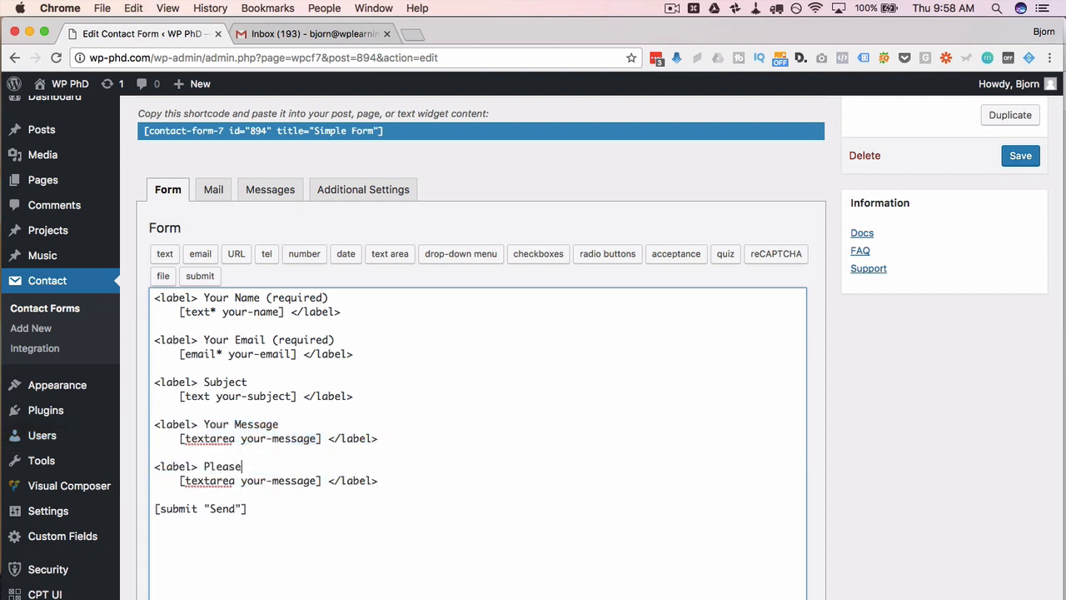
text(upload a pro)
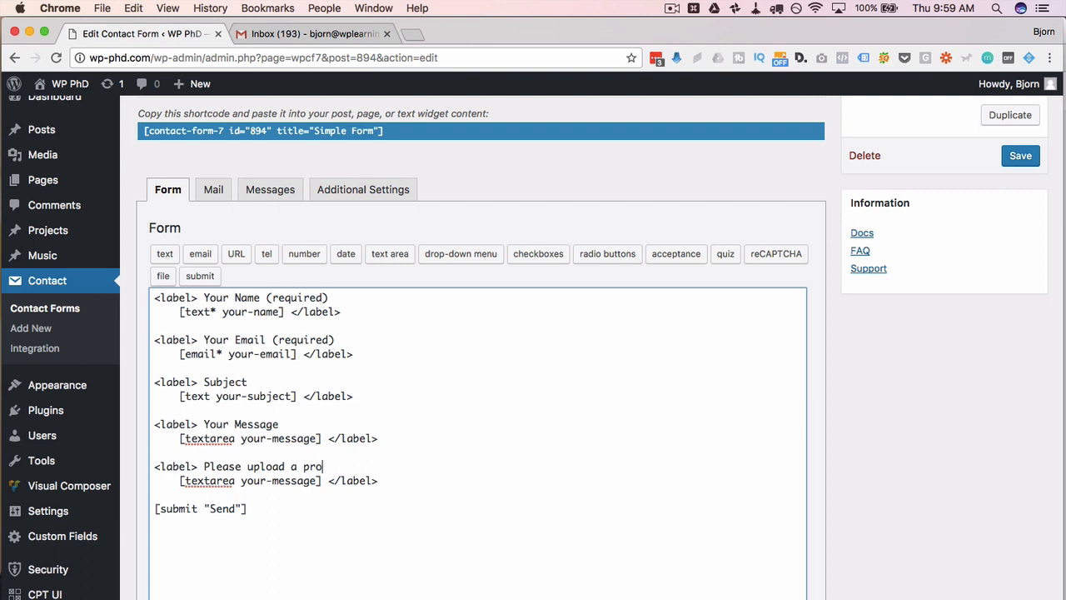
text(file picture)
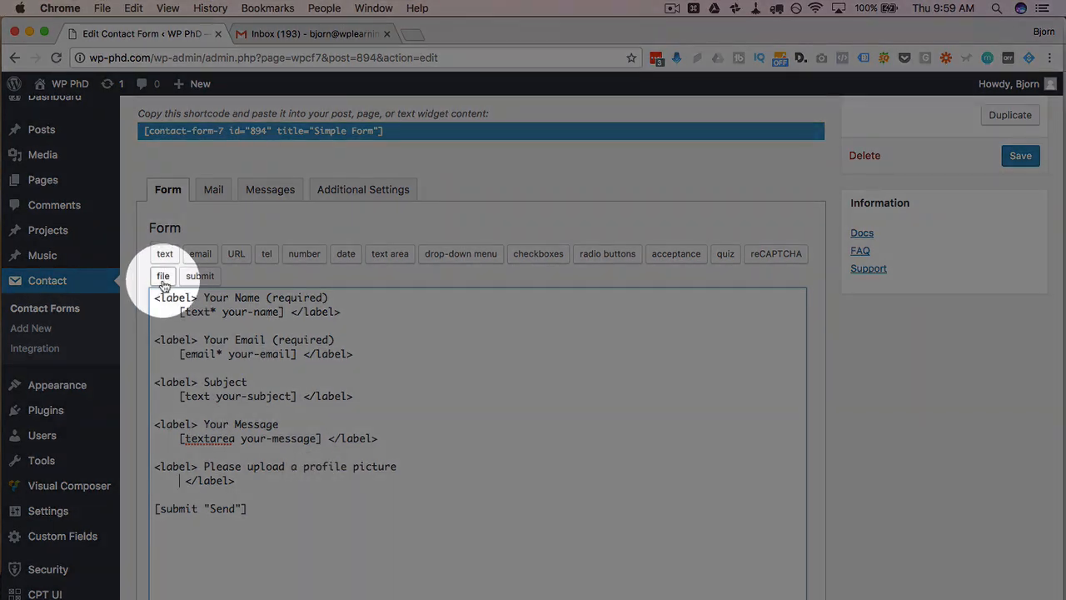
click(163, 277)
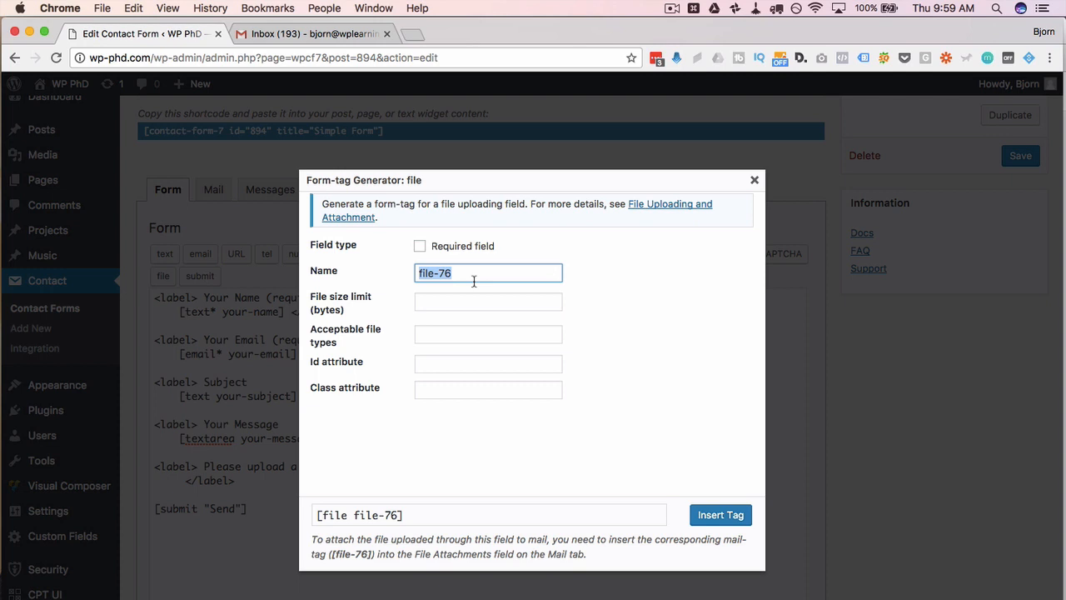
click(487, 301)
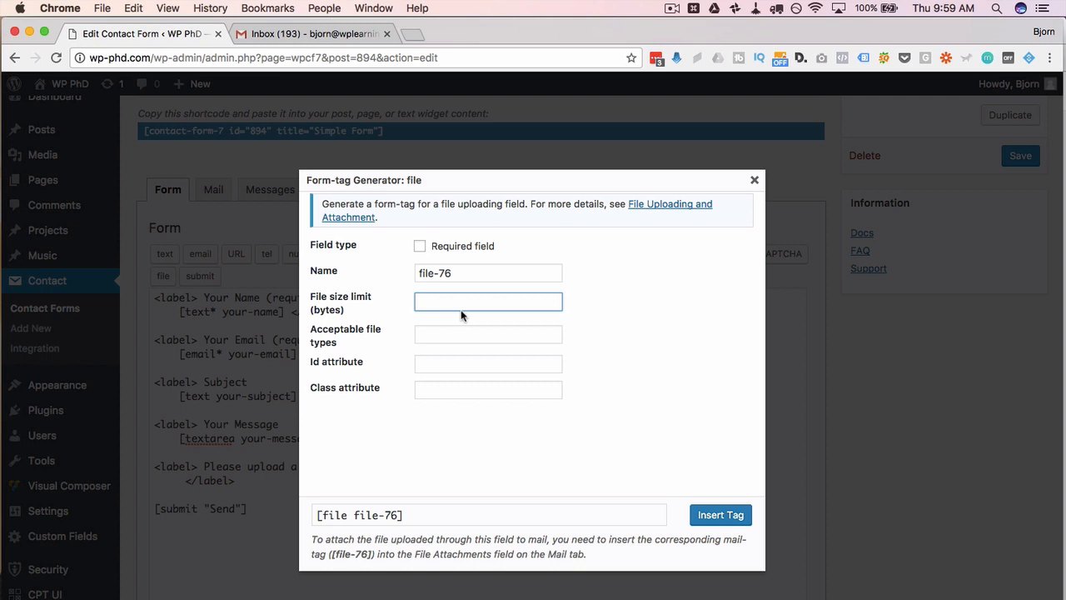
click(488, 300)
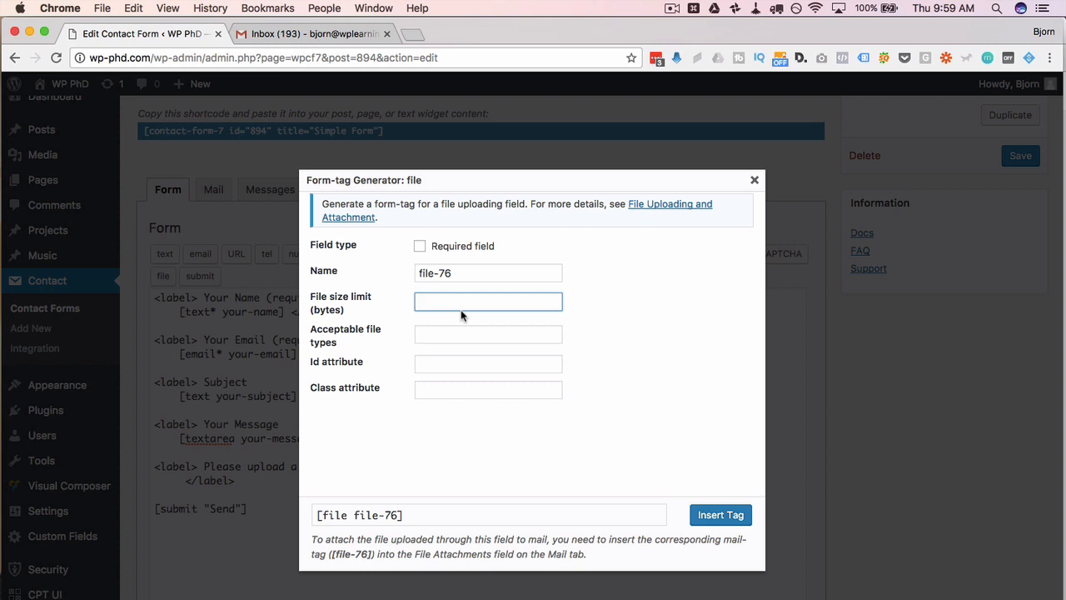
click(488, 302)
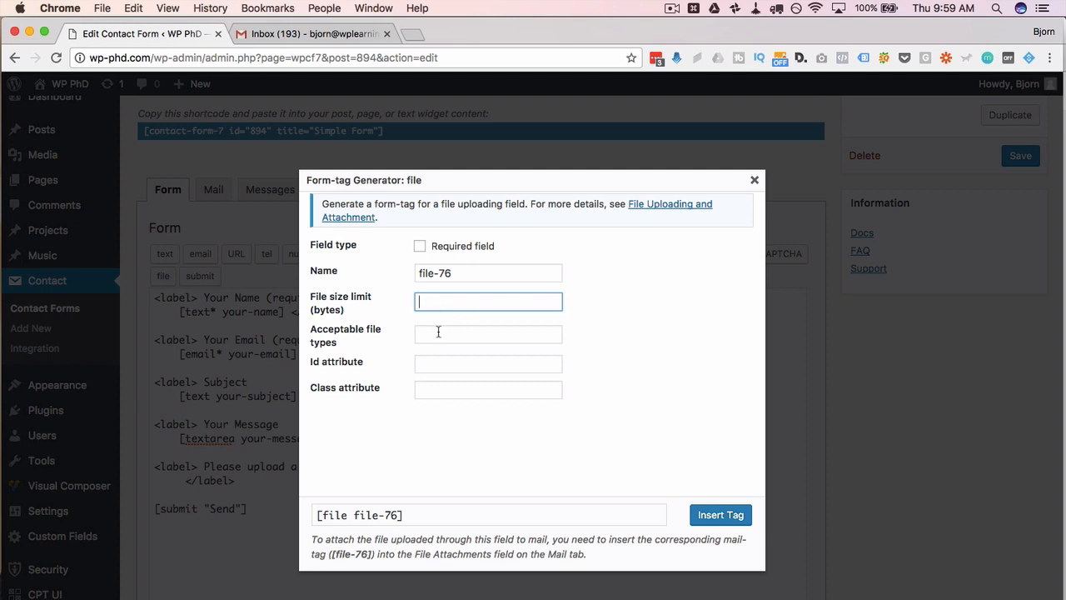
click(488, 333)
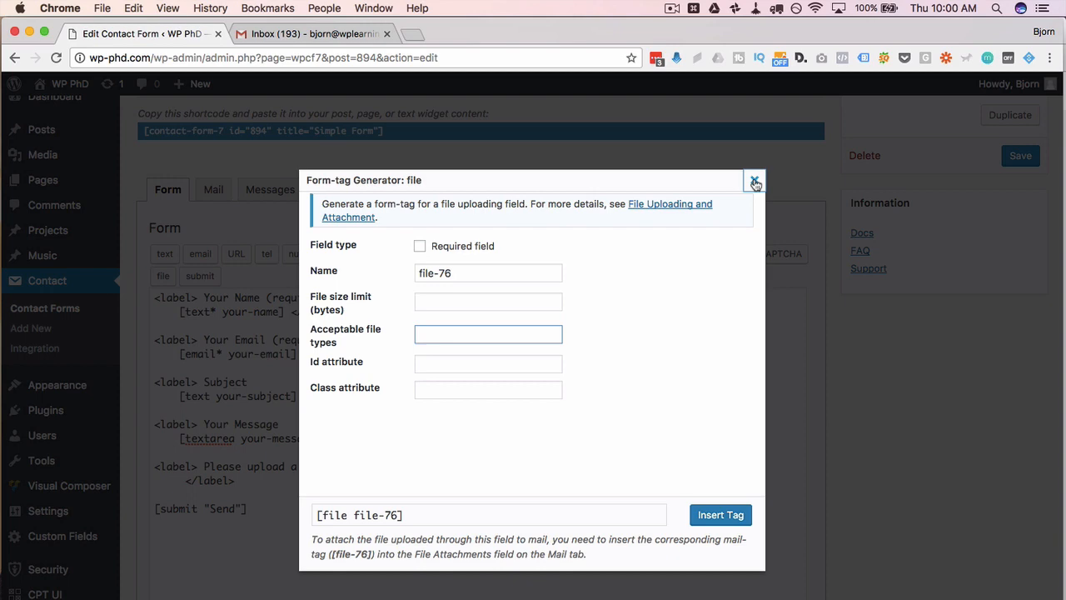
click(754, 181)
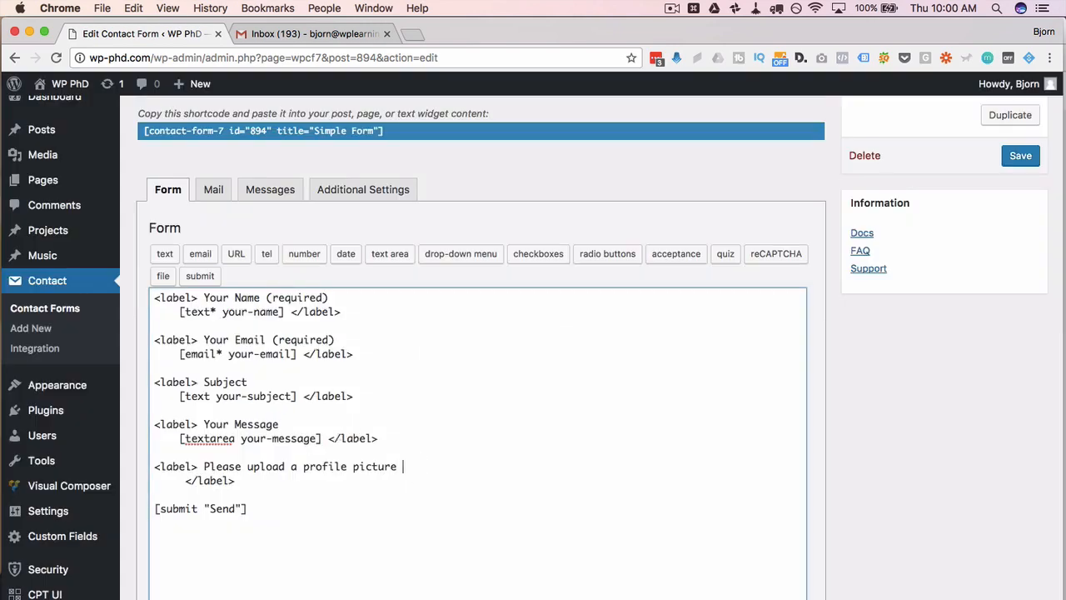
- Append '(please upload only jpg, png or gif)' to the profile picture label
text((please upload only jpg,)
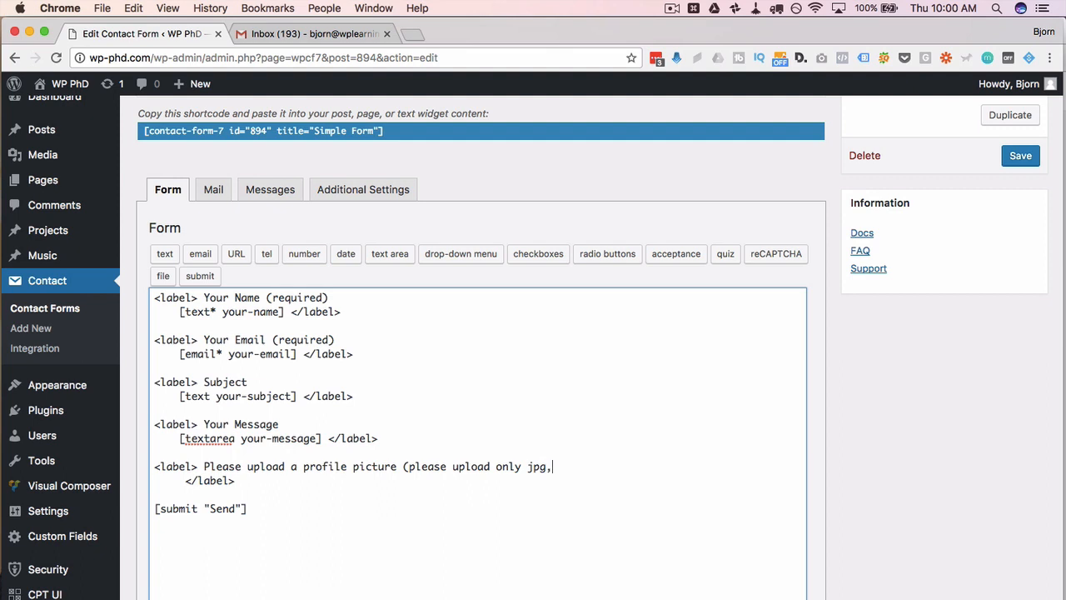
text(png or gif))
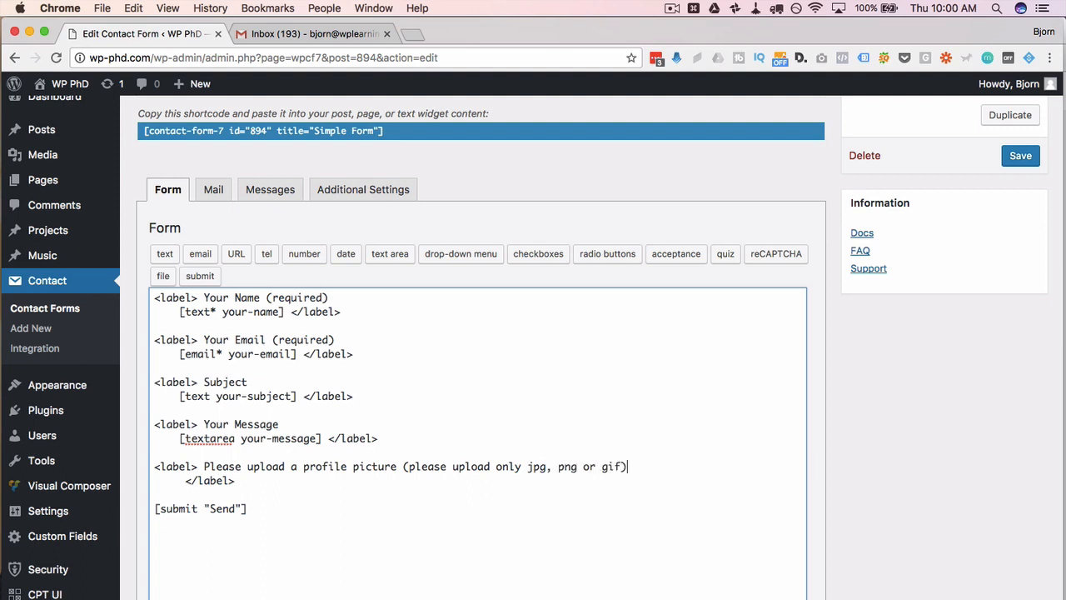
mouse_move(653, 468)
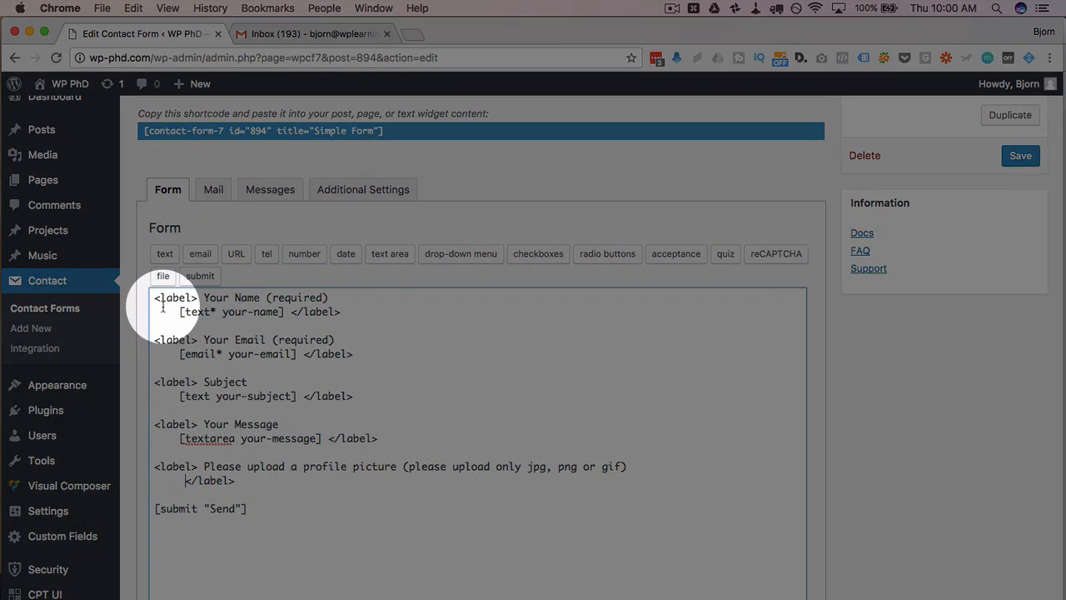
- Reopen the file form-tag generator and search Google for 'byte converter'
click(163, 277)
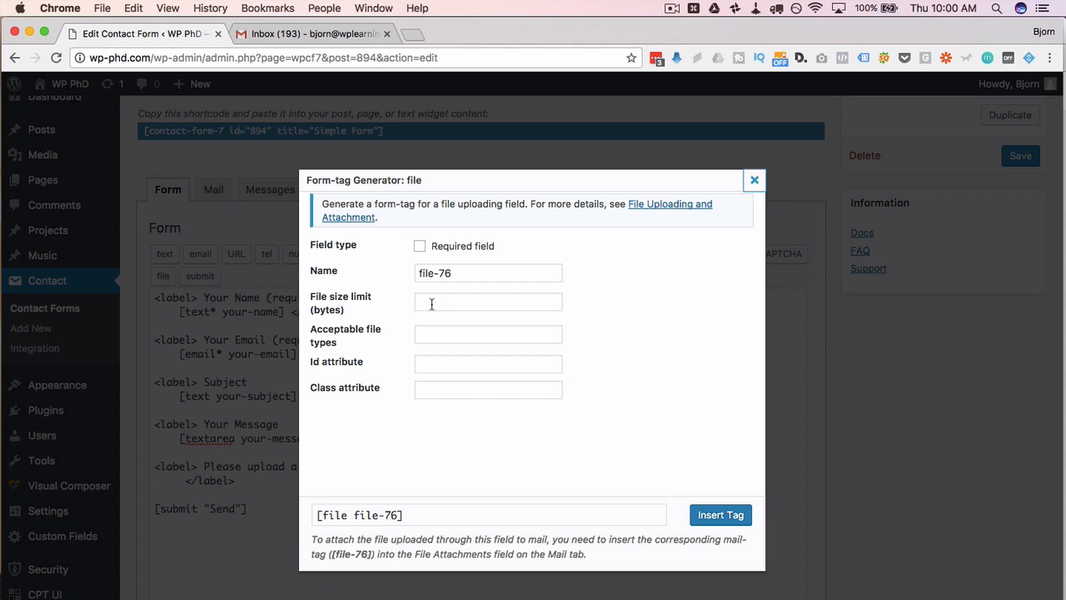
mouse_move(317, 310)
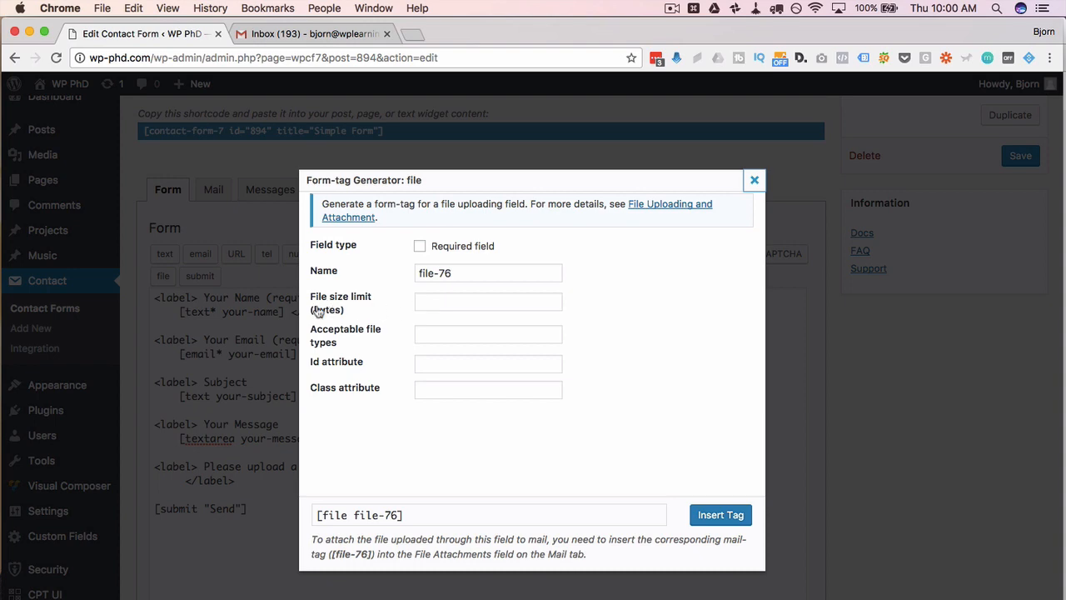
text(byte converter)
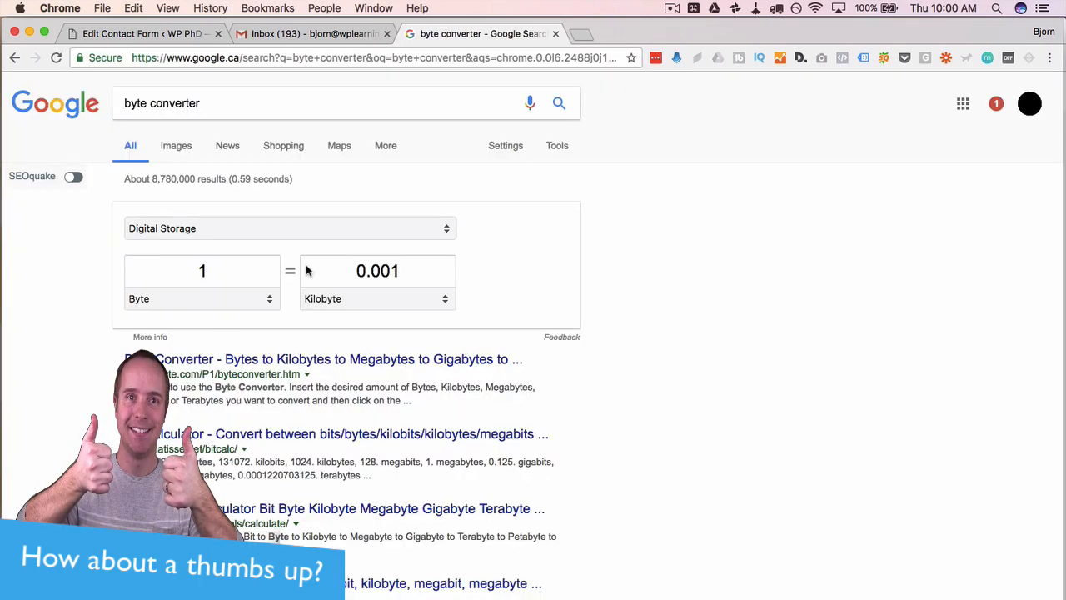
- Convert 2 megabytes to 2e+6 bytes in Google's converter, then go to whatsabyte.com's Byte Converter
click(377, 270)
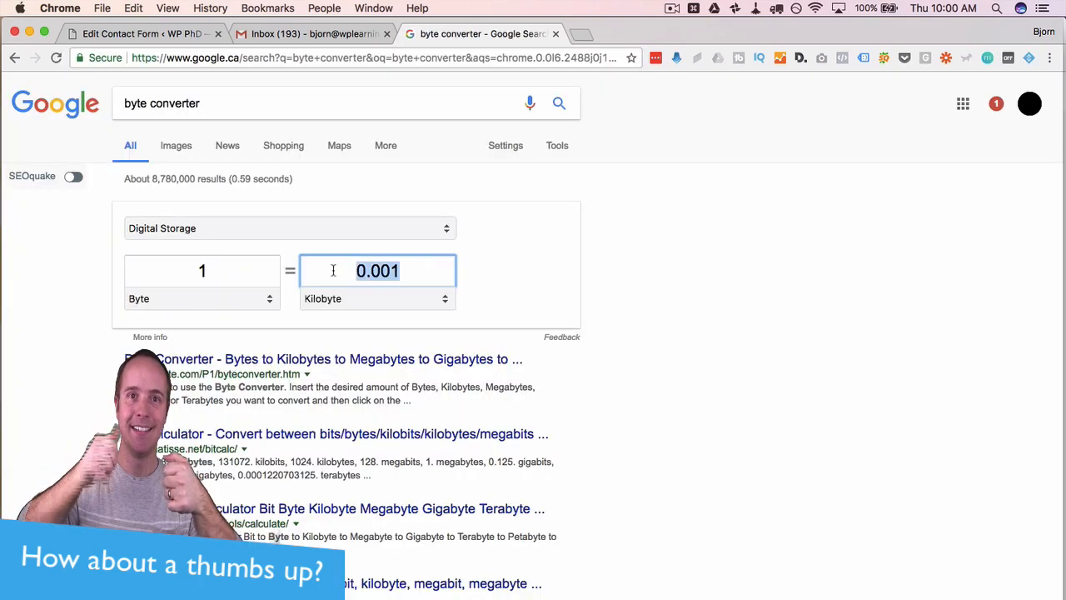
click(376, 299)
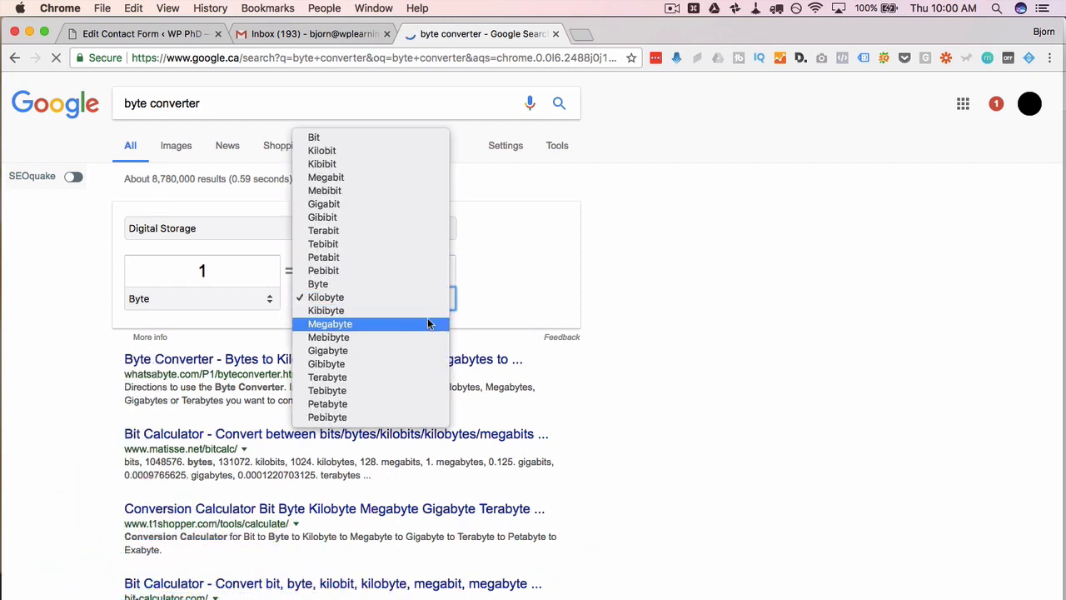
click(330, 323)
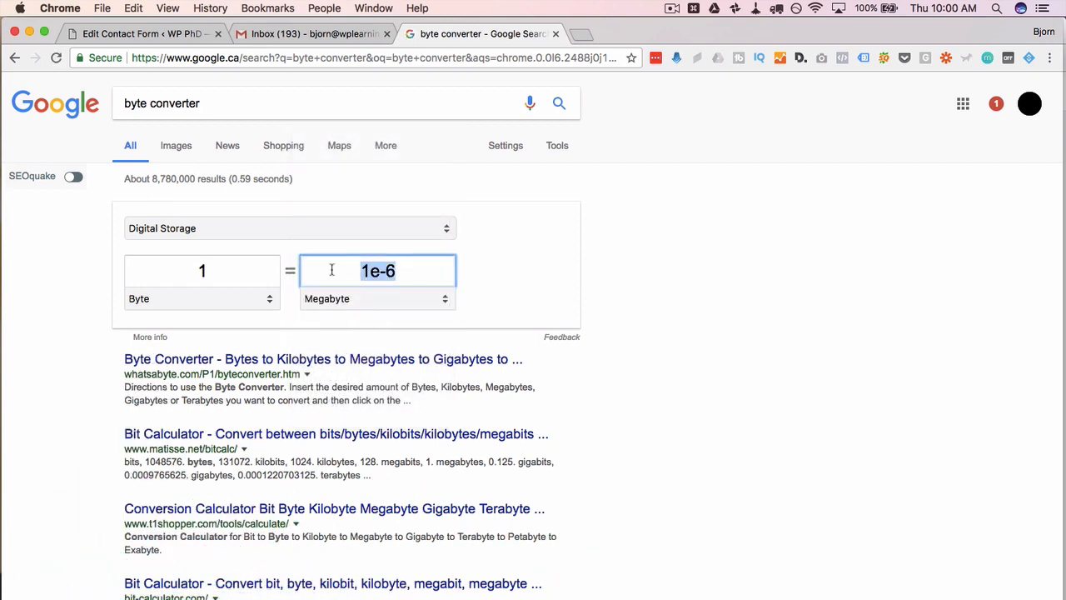
text(2)
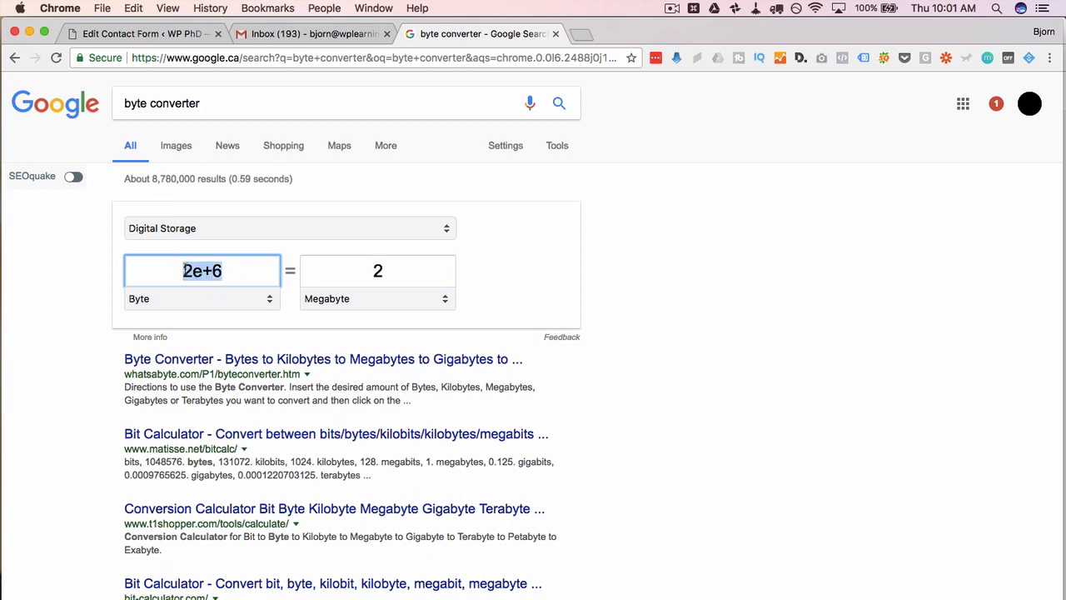
click(223, 269)
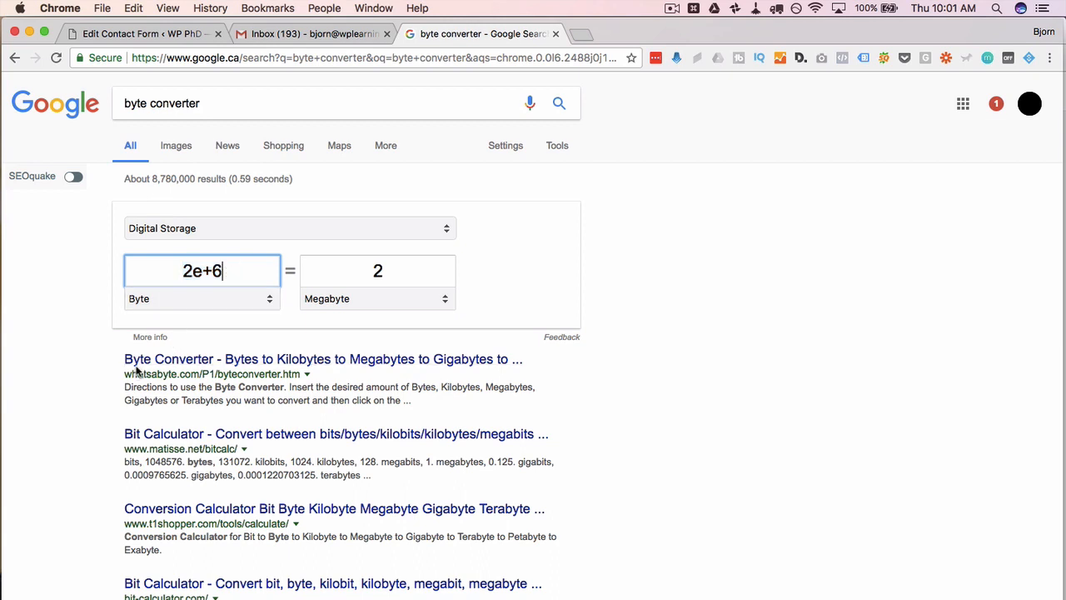
click(323, 359)
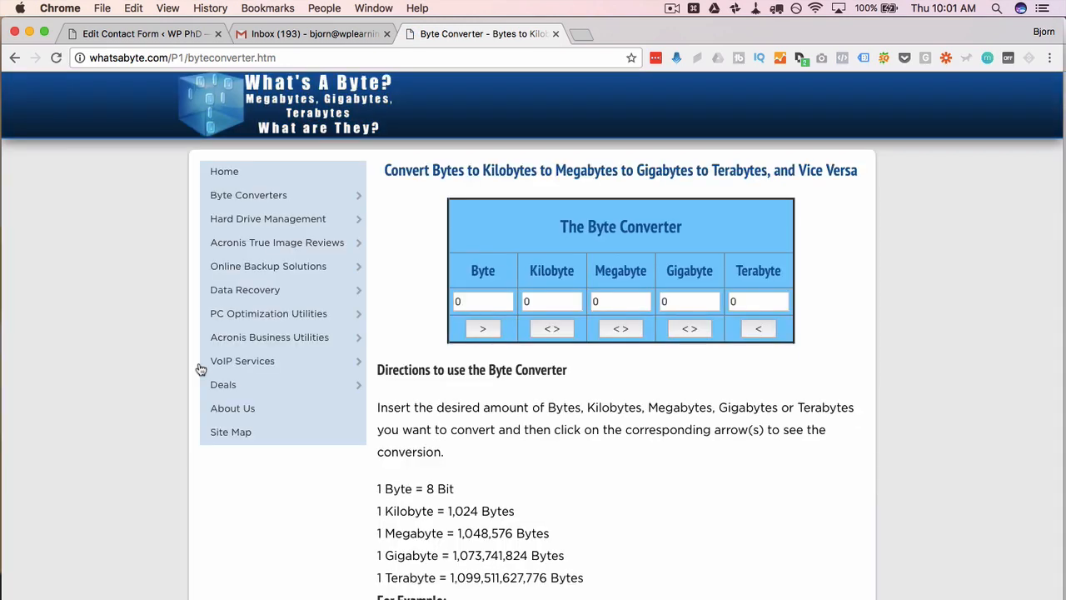
mouse_move(463, 316)
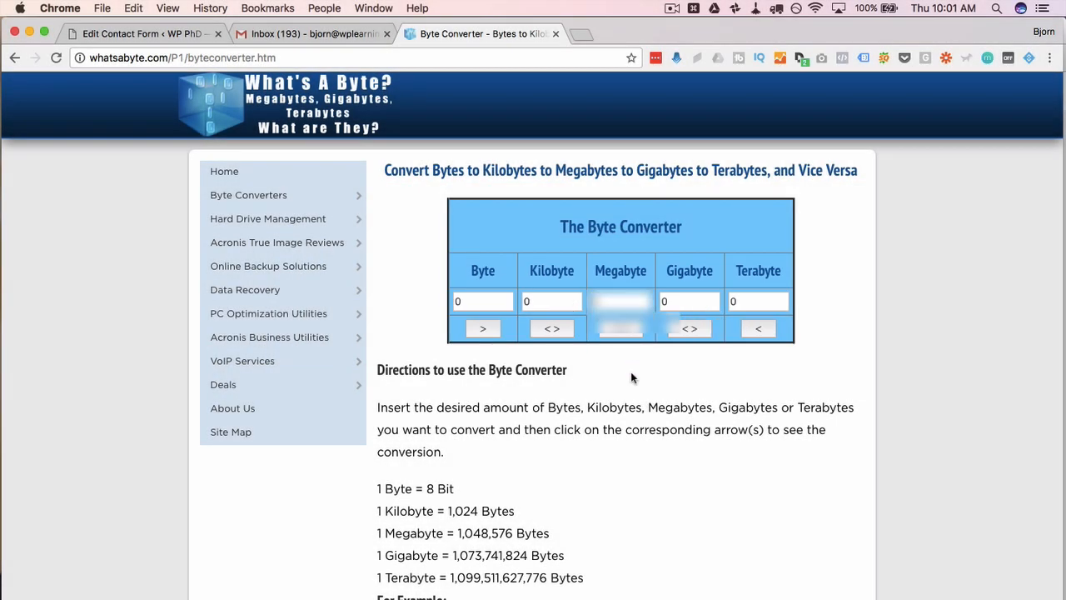
- Convert 2 megabytes to 2097152 bytes on whatsabyte.com and copy that byte value
click(620, 328)
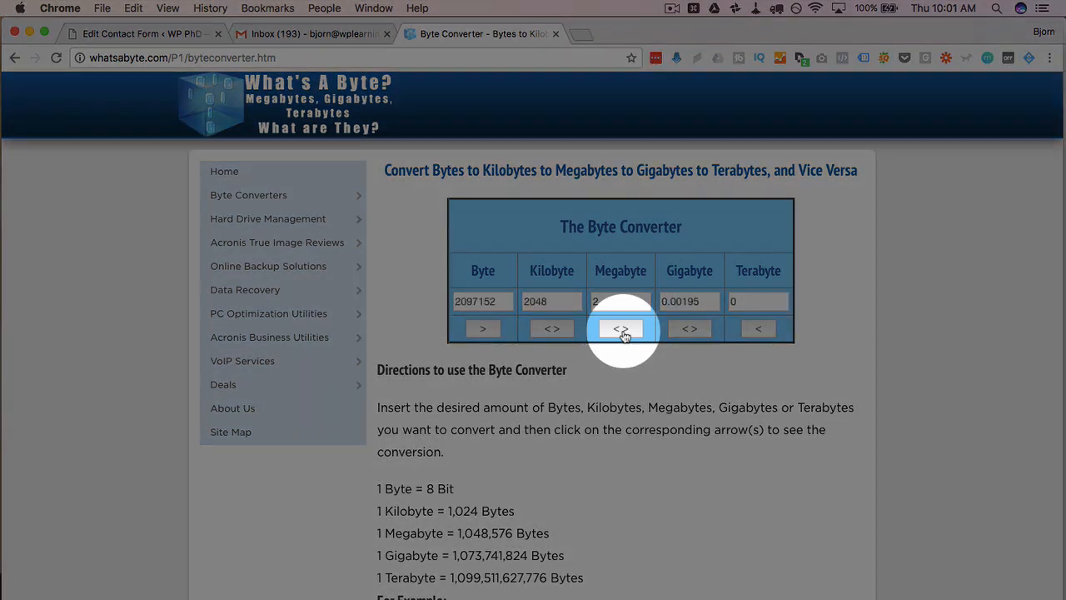
click(620, 329)
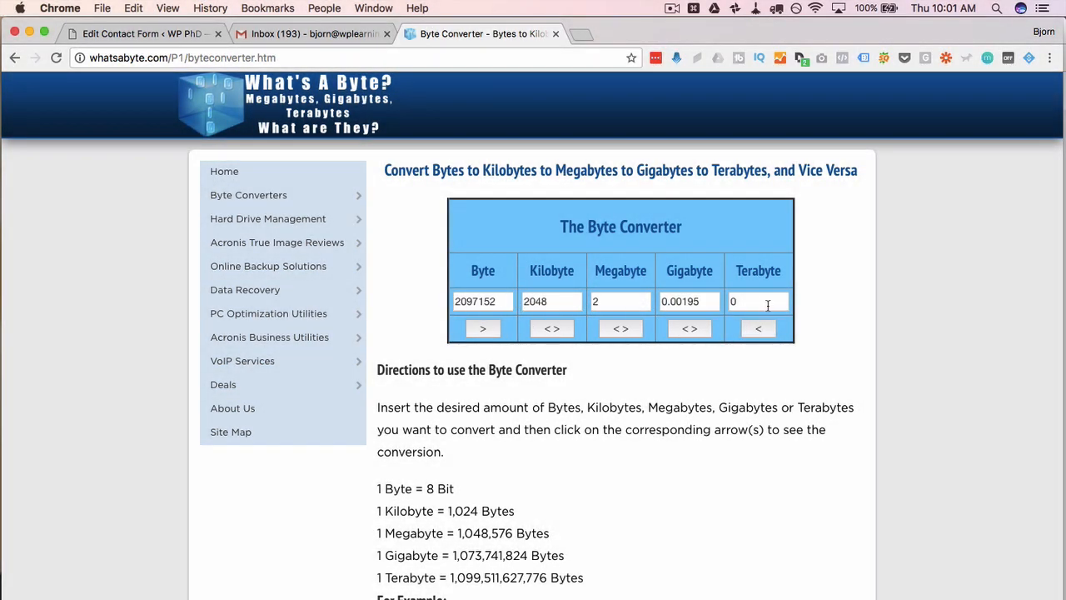
double_click(483, 300)
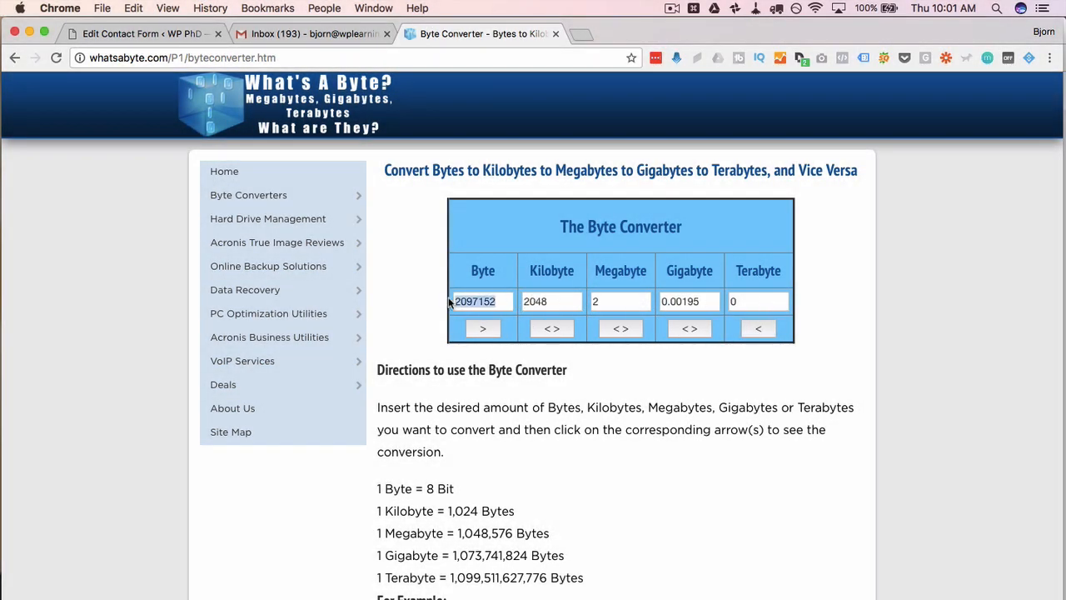
right_click(475, 300)
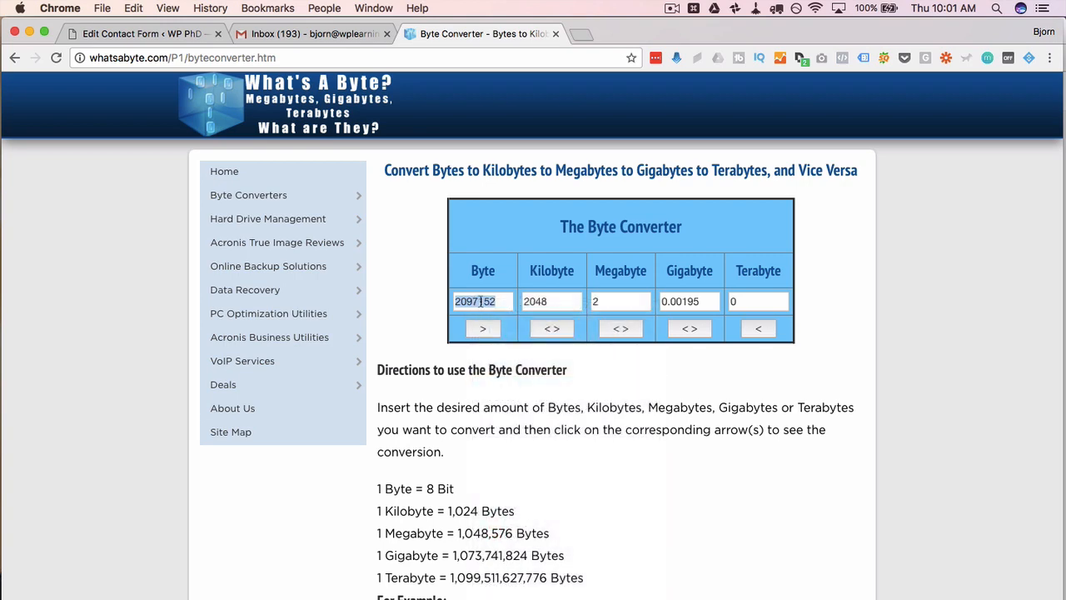
- Insert a file upload tag limited to 2097152 bytes accepting jpg|jpeg|png|gif
click(133, 34)
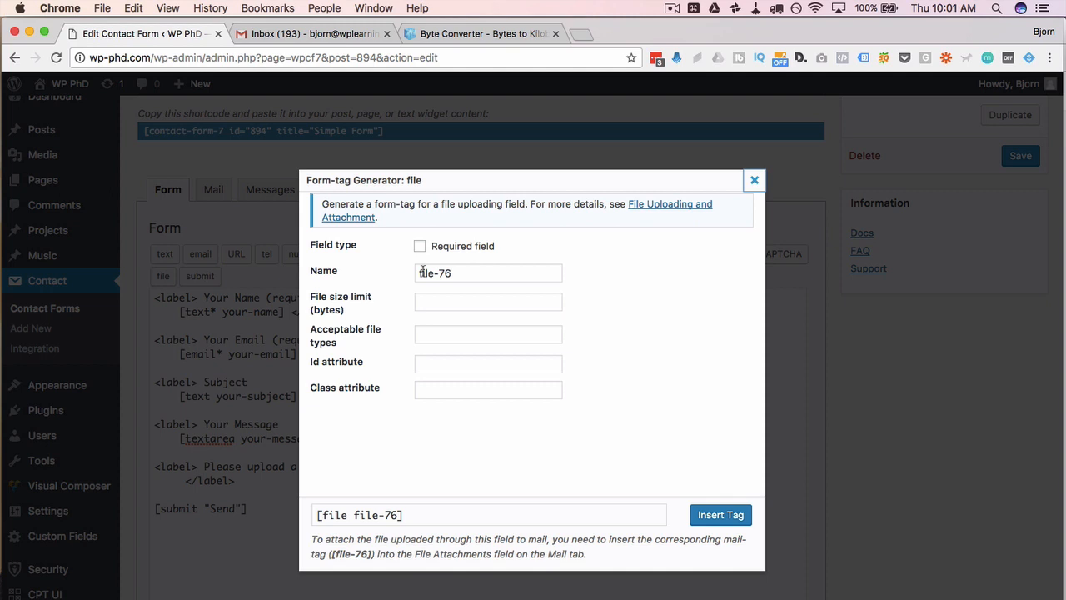
text(2097152)
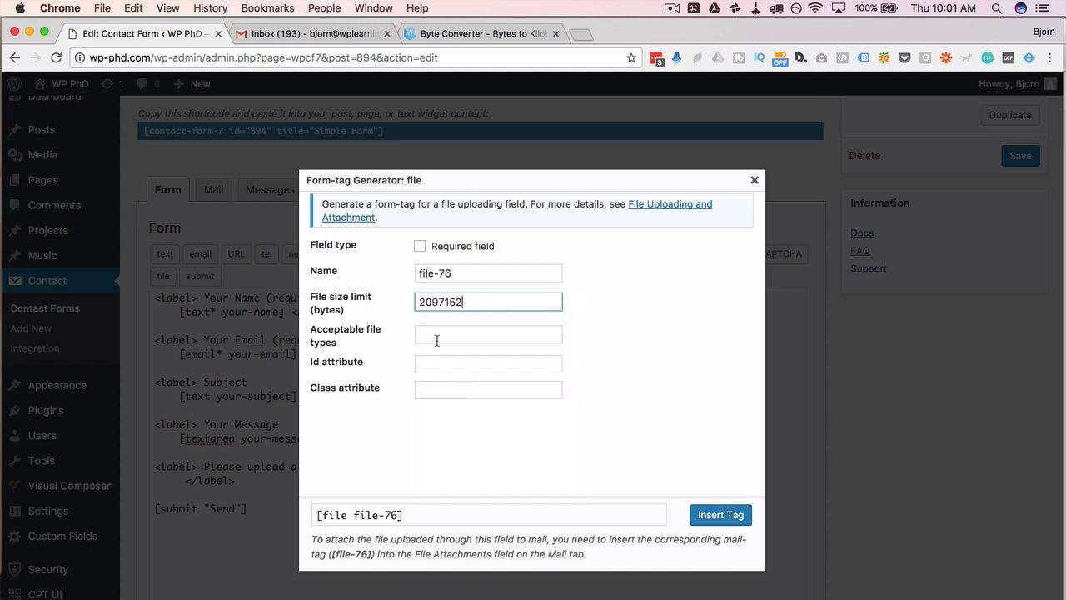
click(488, 333)
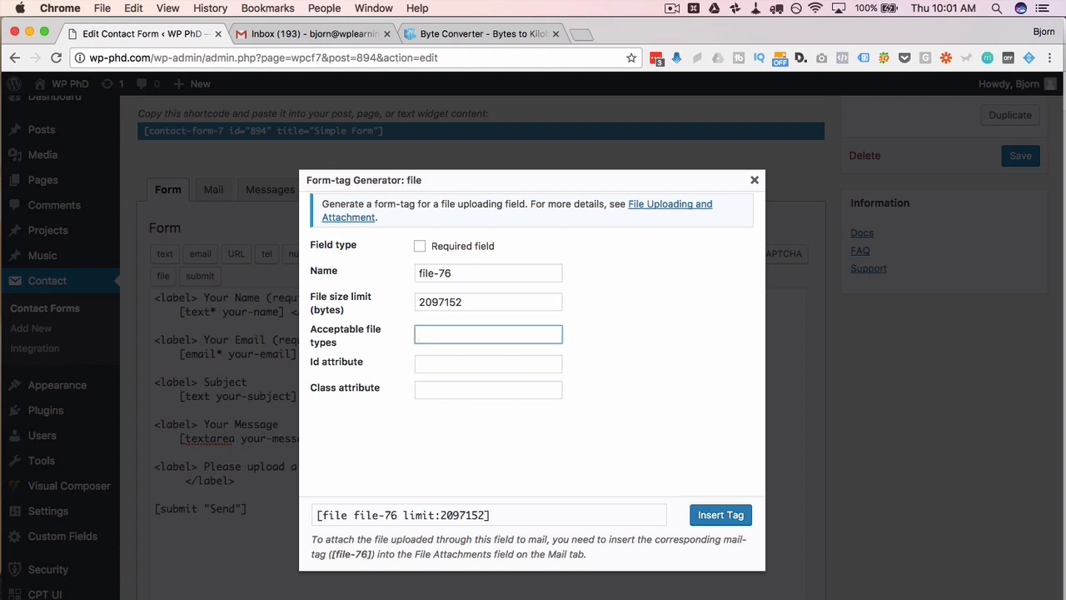
text(jpg|jpeg|png|gif)
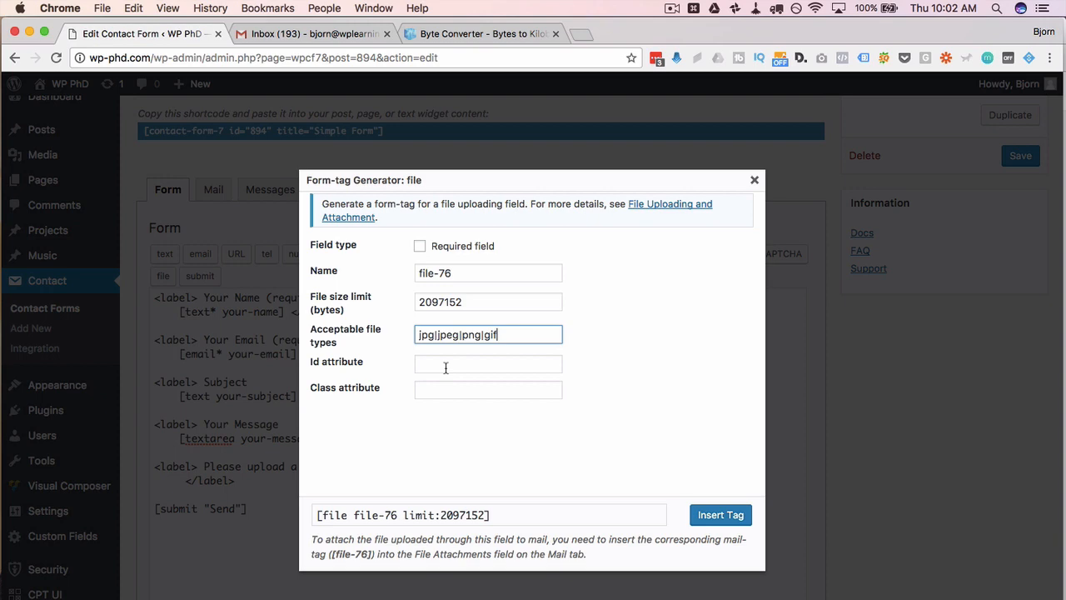
mouse_move(448, 396)
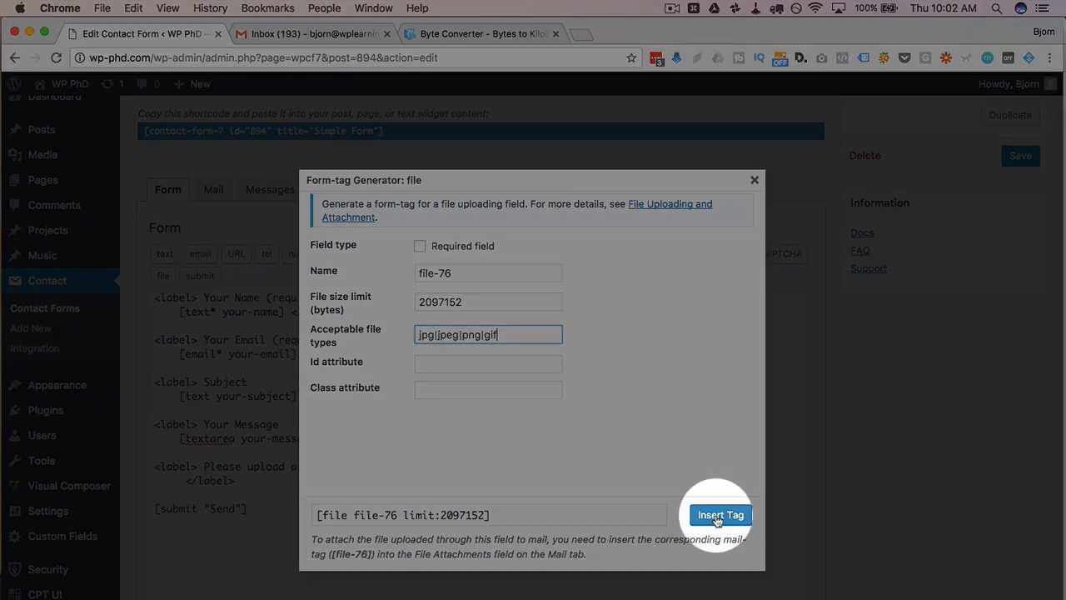
click(719, 515)
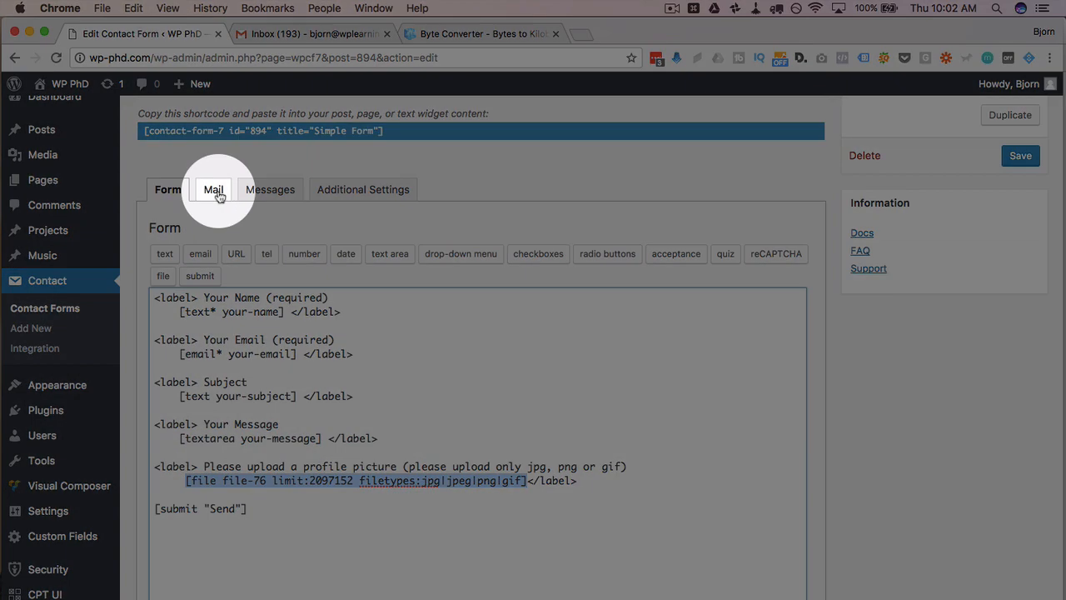
- Review the Mail settings listing the [file-76] mail tag down to the Message Body
click(213, 190)
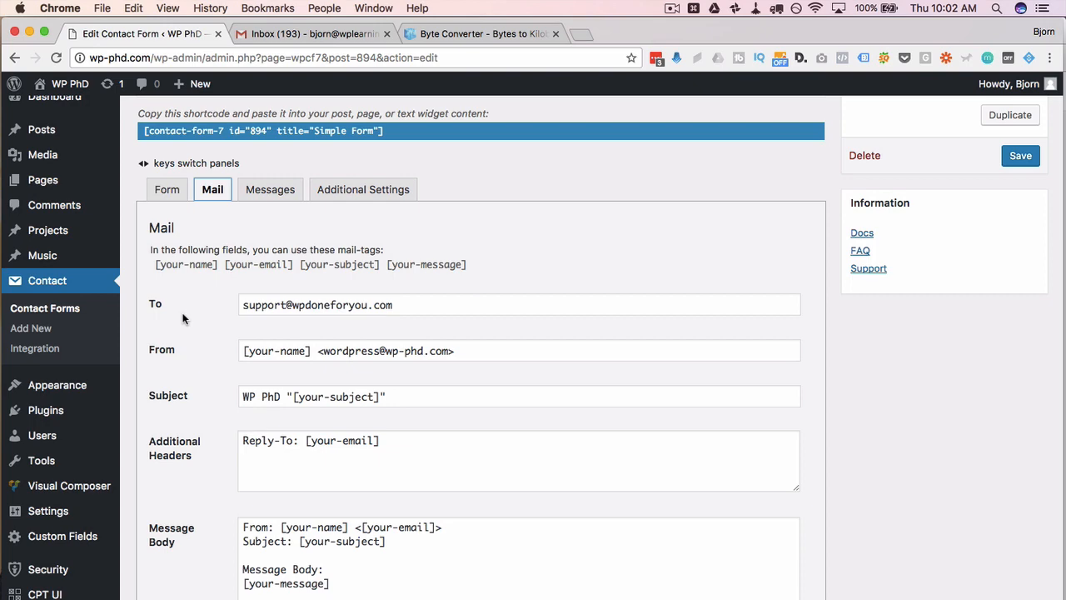
scroll(down, 3)
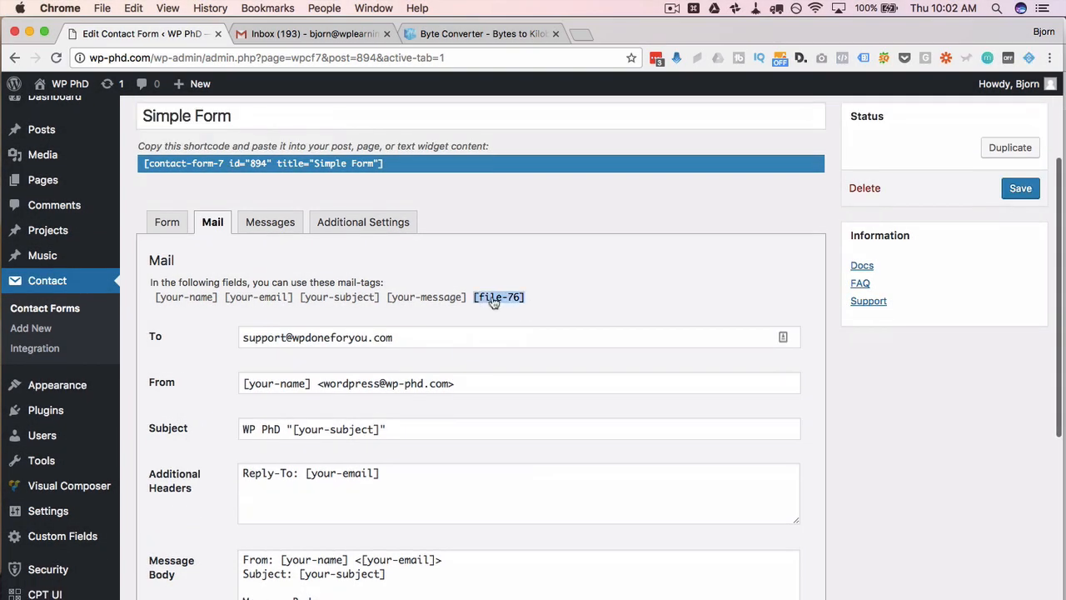
scroll(down, 3)
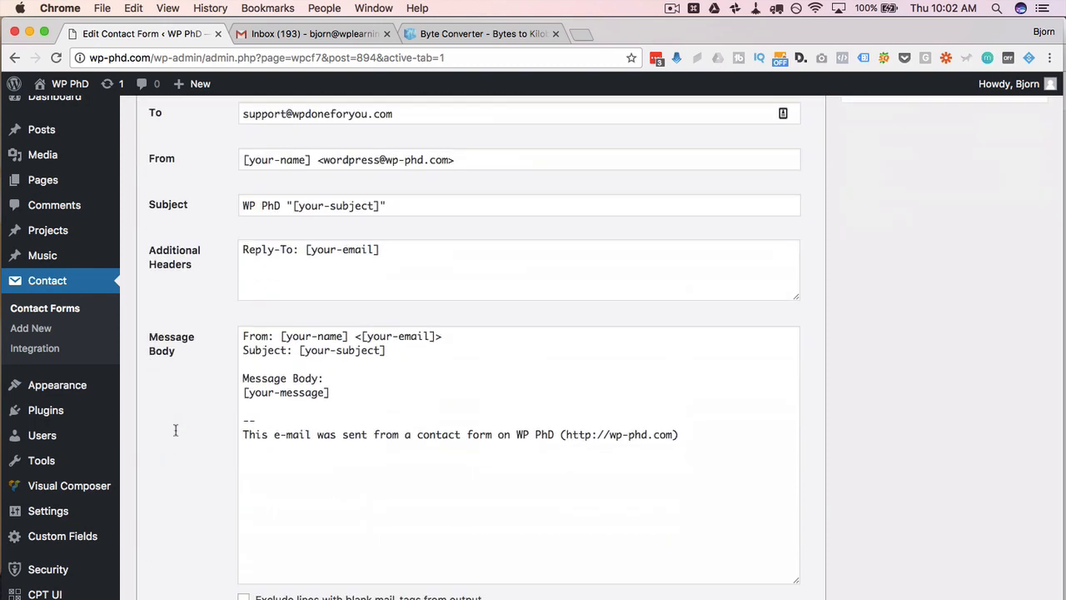
right_click(292, 423)
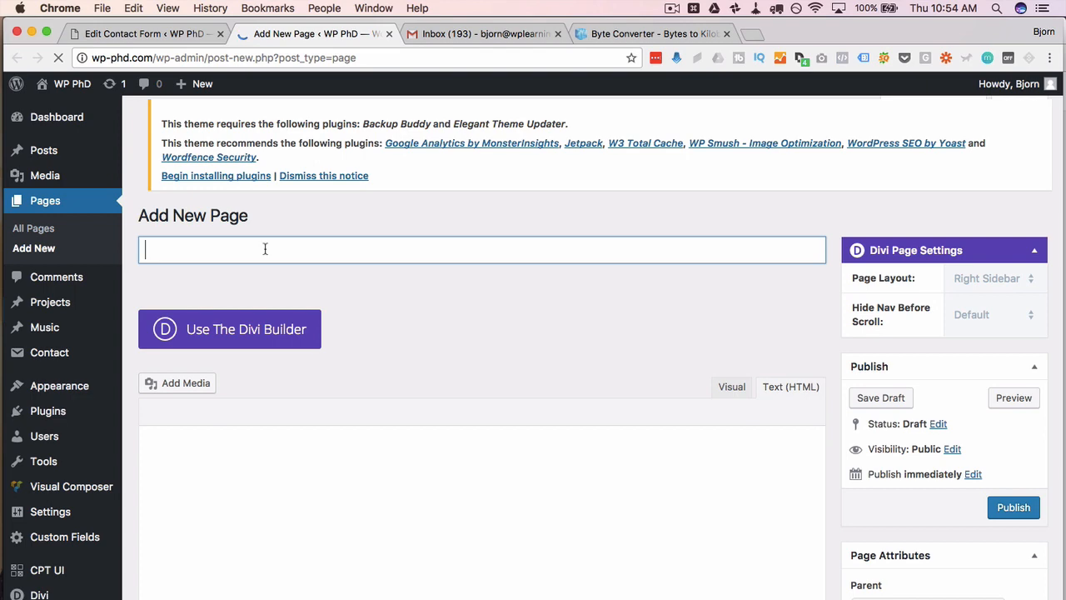
- Publish a 'File Upload' page containing the [contact-form-7] shortcode and view it live
text(File UPload)
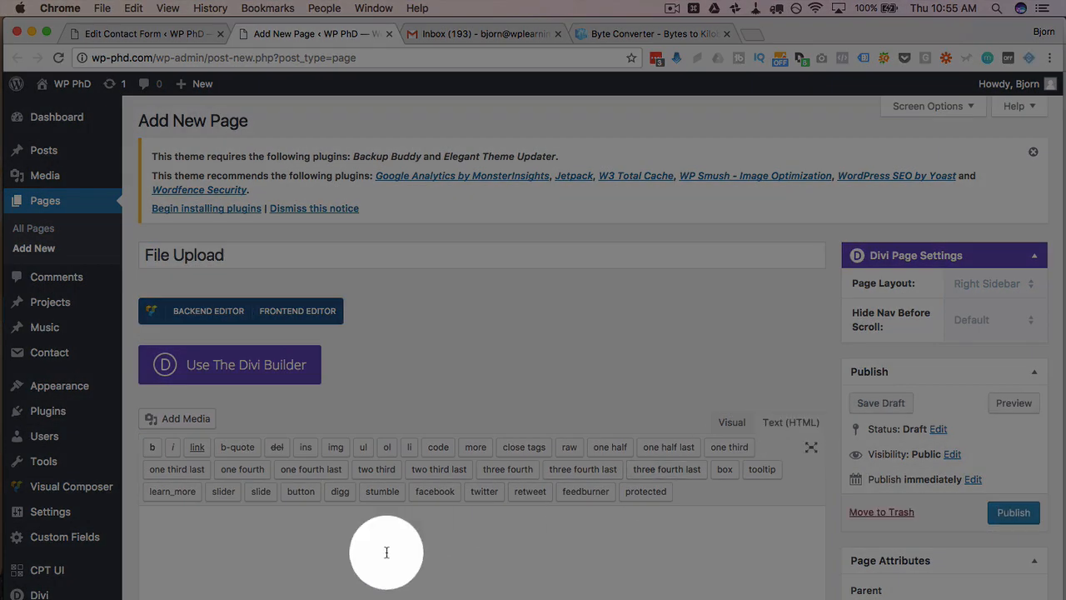
right_click(386, 553)
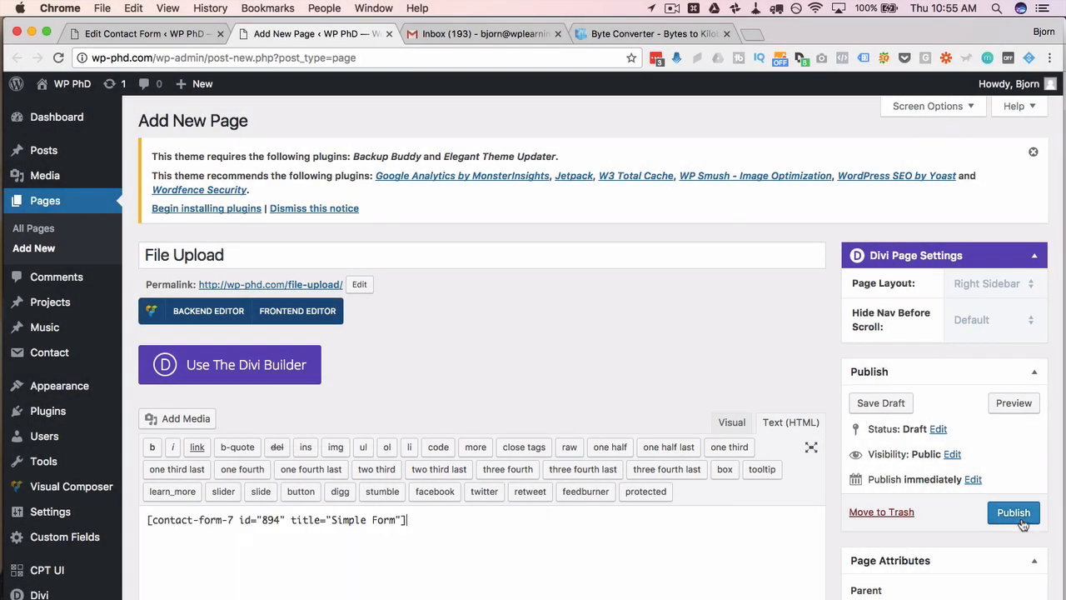
click(1013, 513)
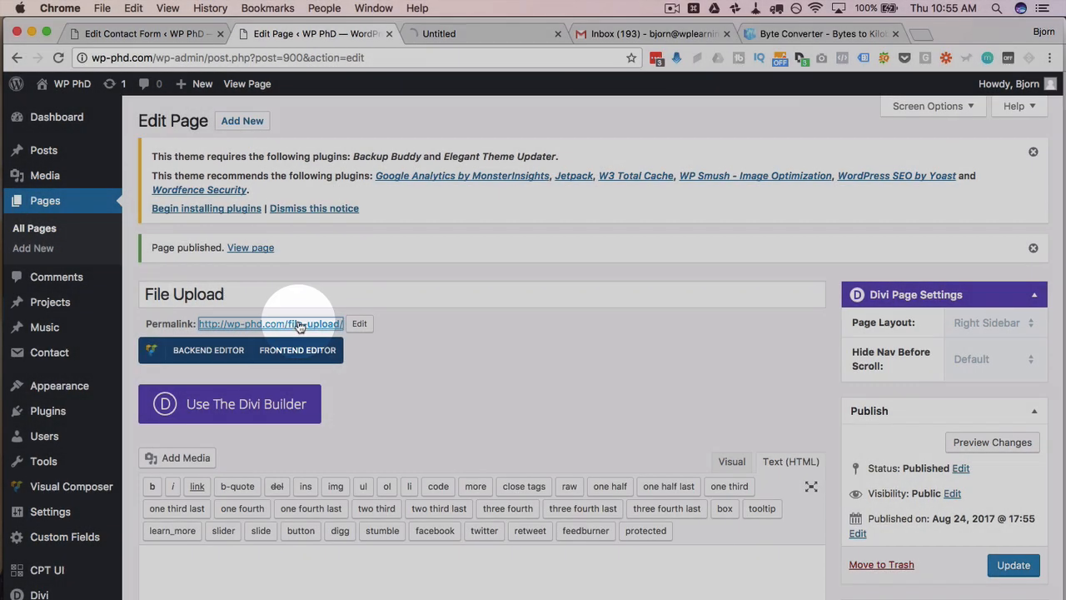
click(270, 323)
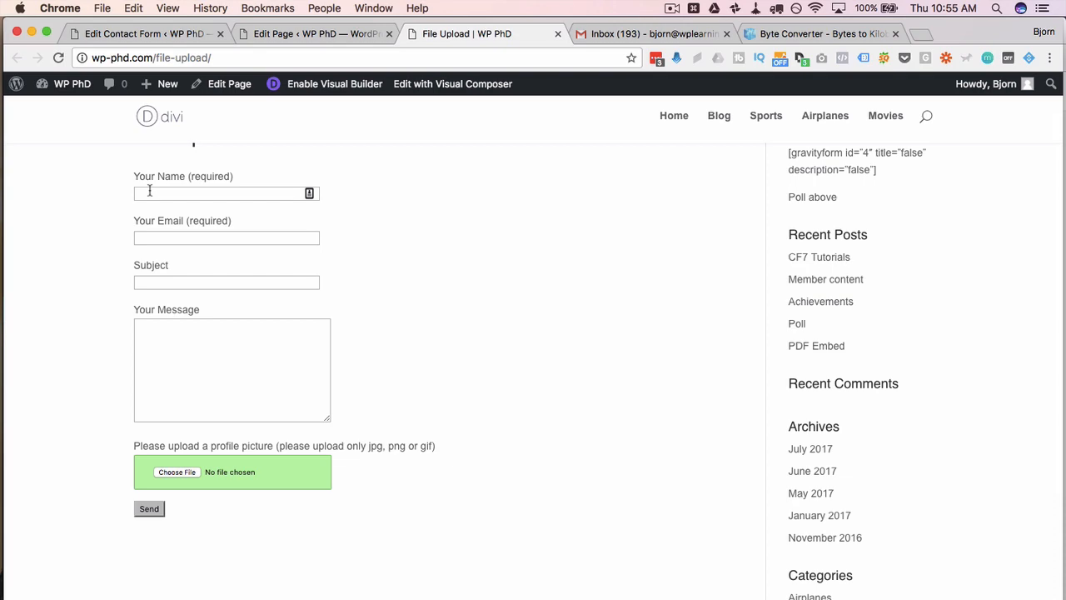
- Submit the form as Bjorn with the checklist PNG from Downloads attached and get the sent confirmation
text(Bjorn)
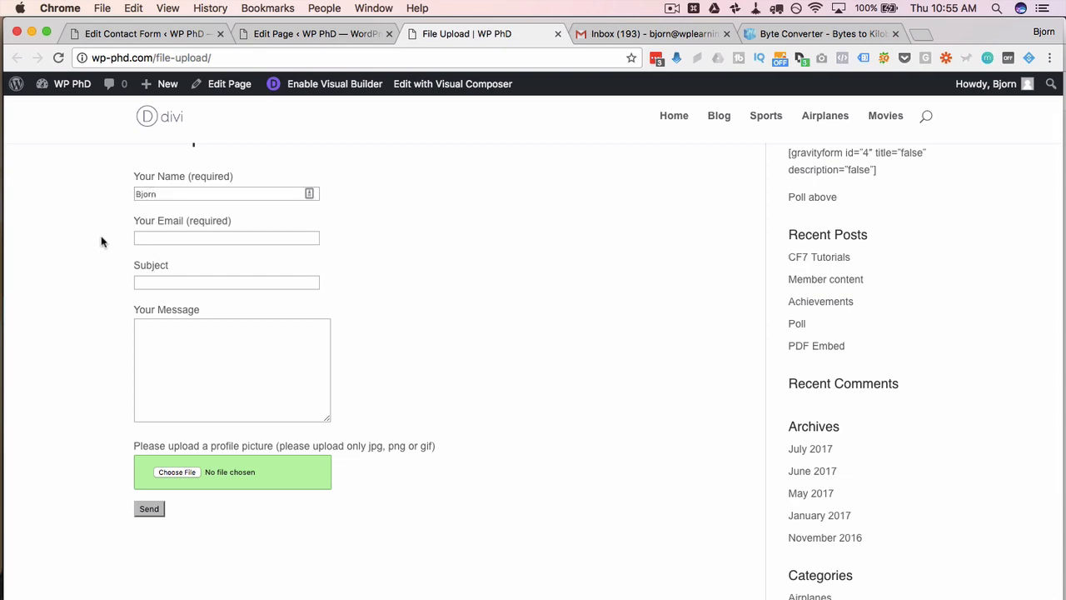
click(176, 471)
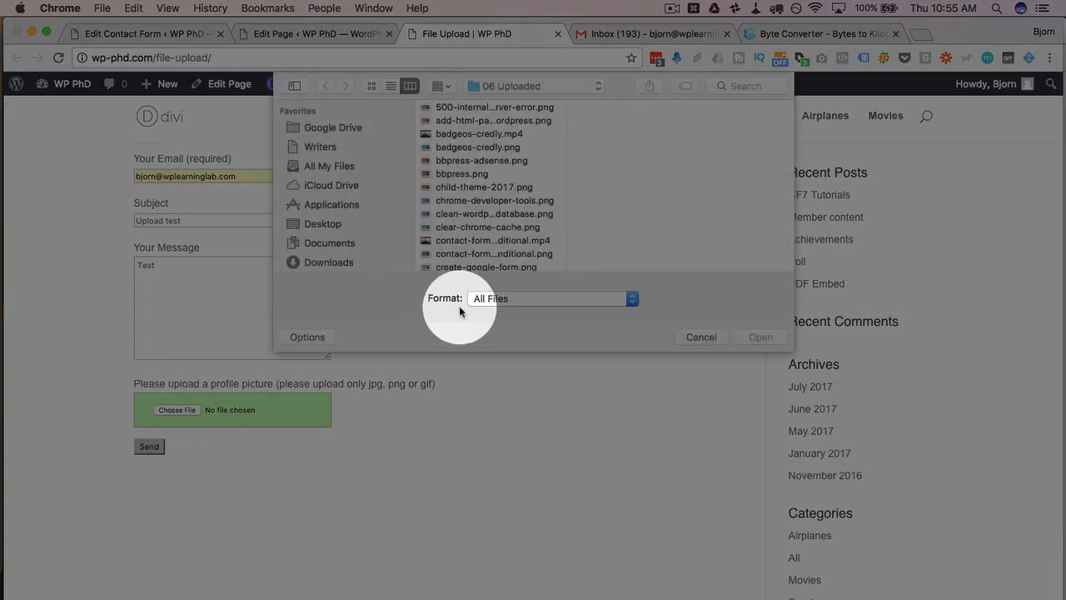
click(330, 243)
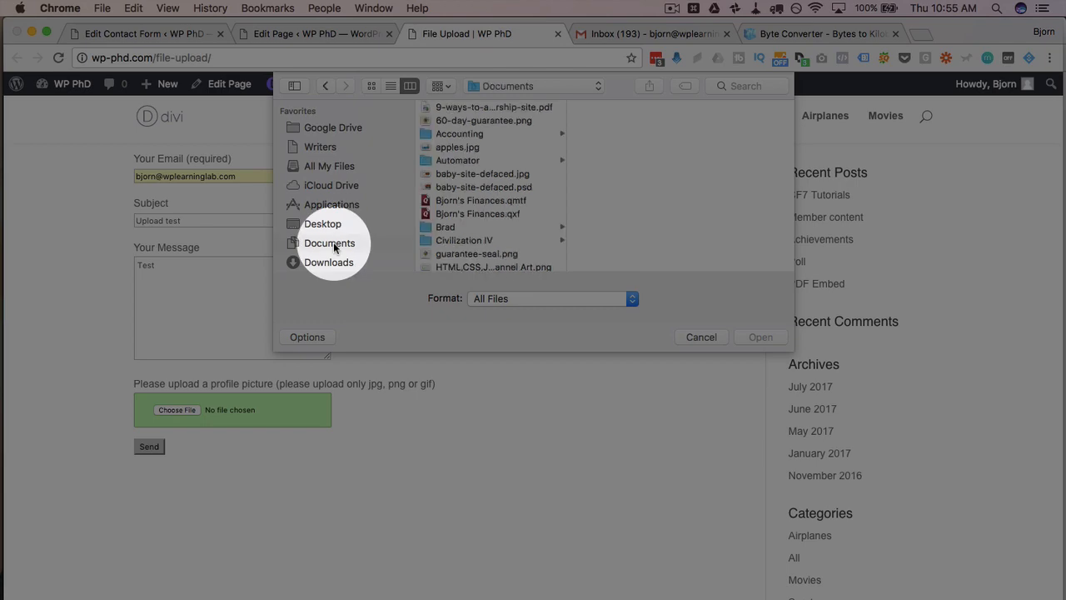
click(328, 261)
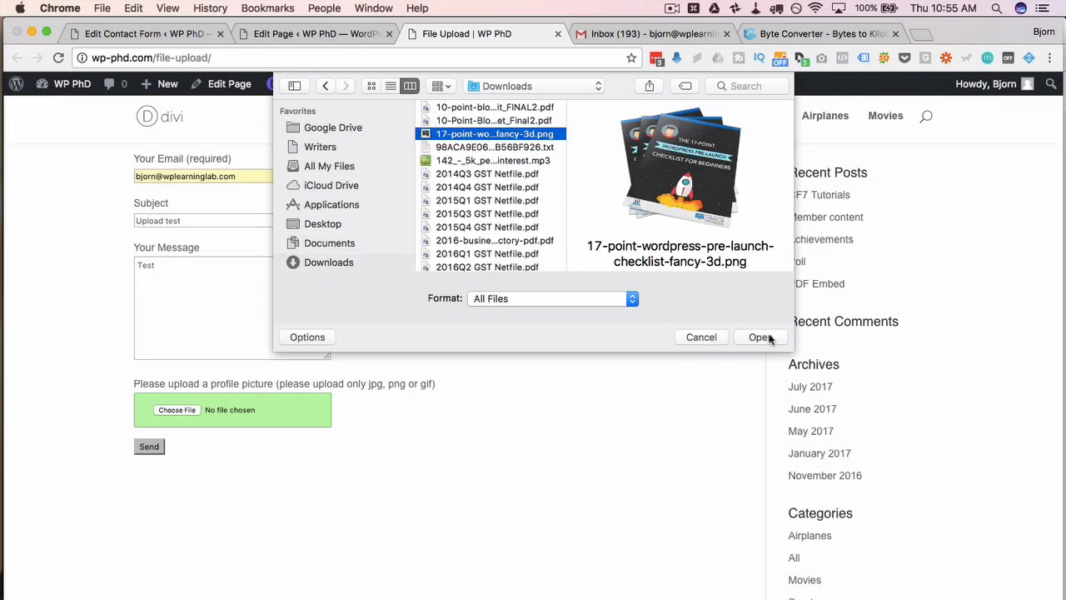
click(759, 336)
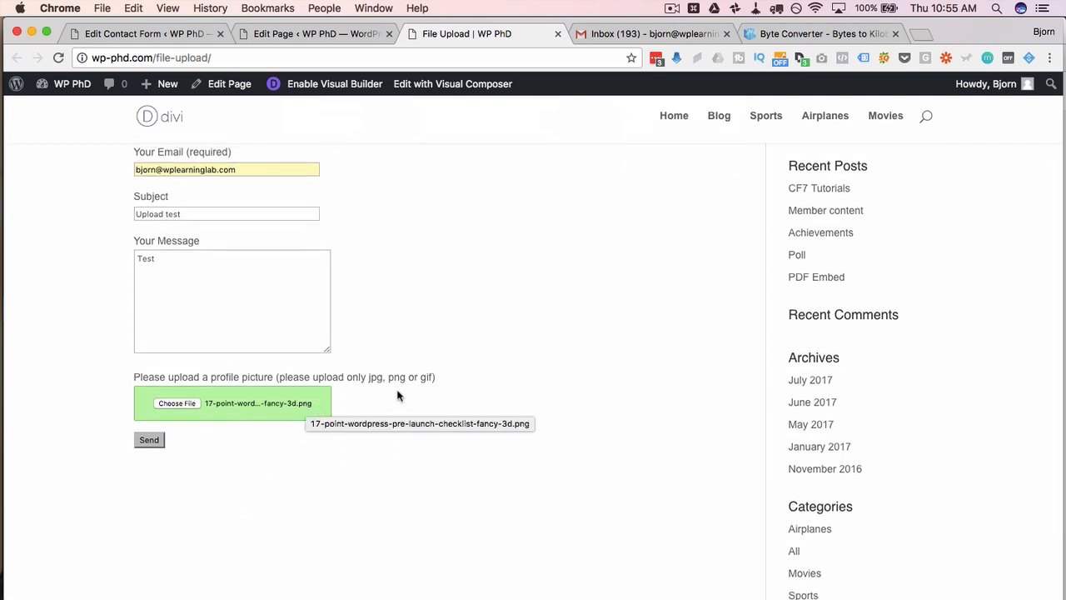
mouse_move(270, 460)
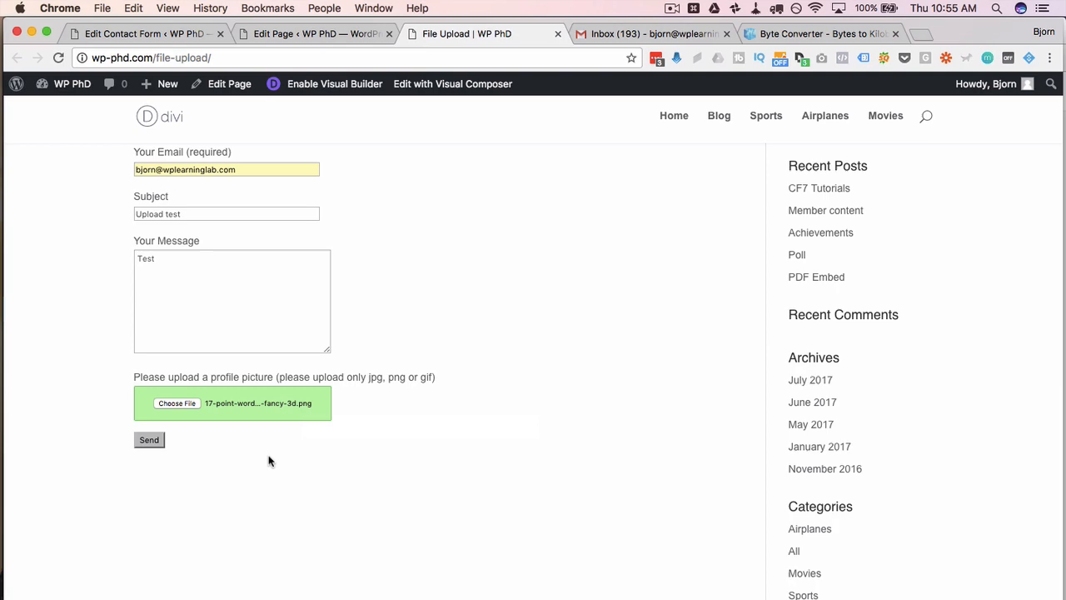
click(148, 440)
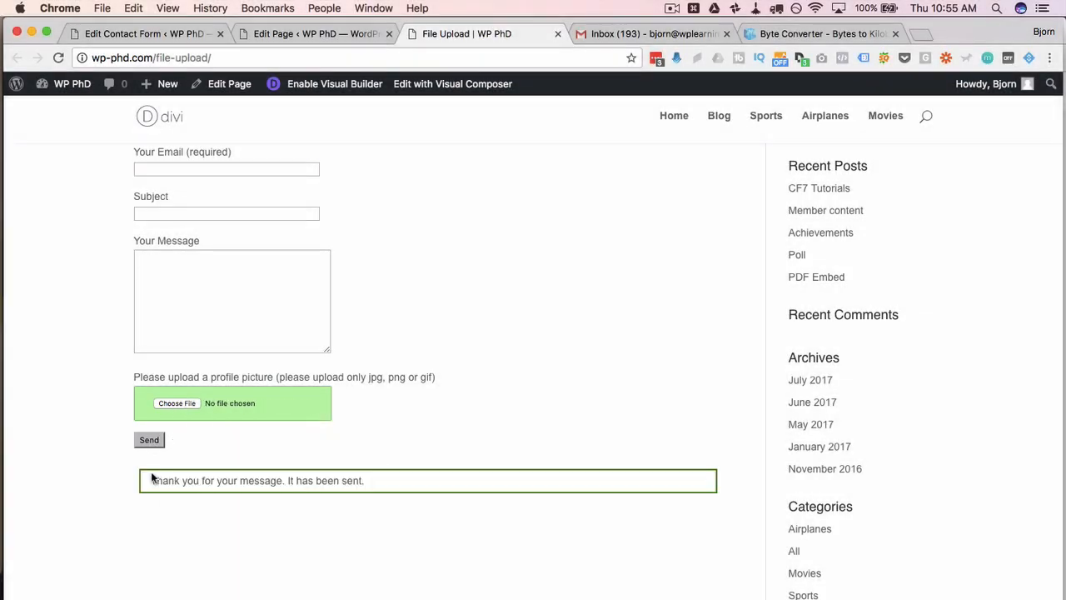
drag(150, 480, 363, 480)
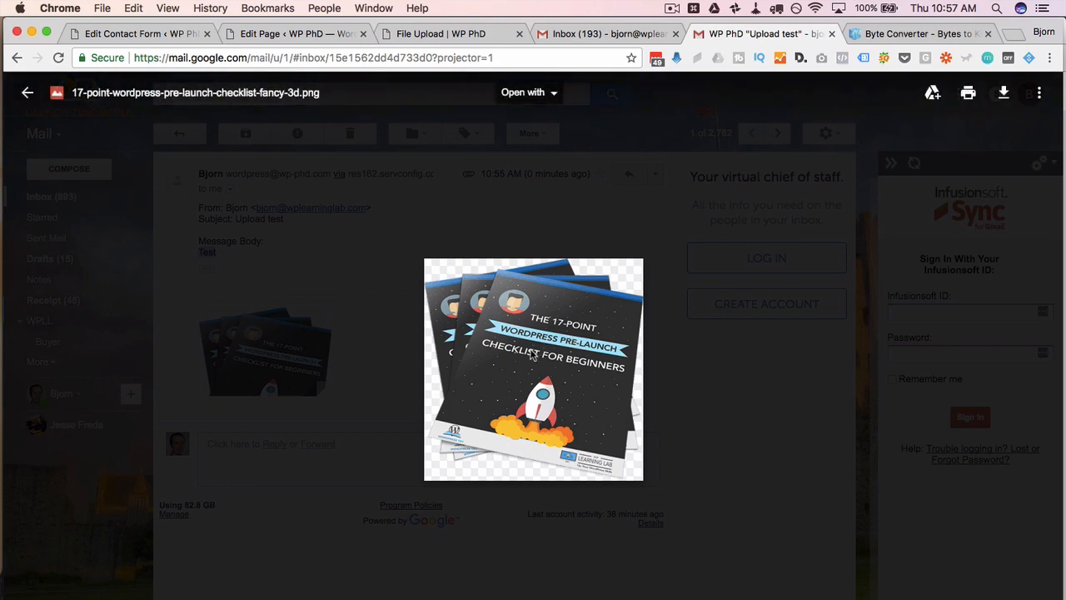
mouse_move(591, 406)
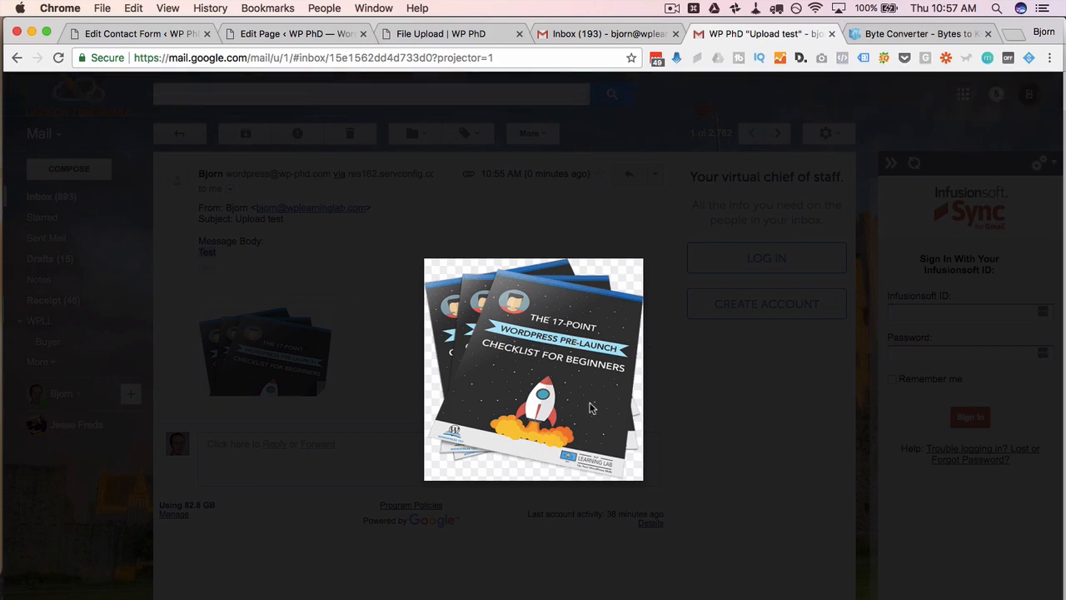